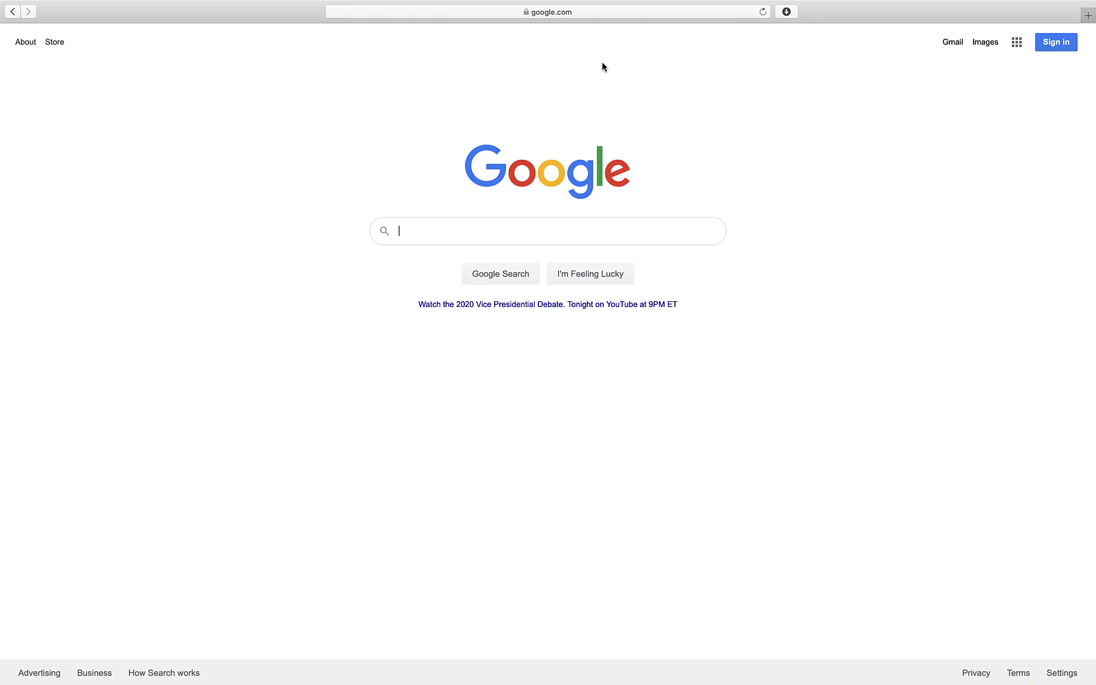
- Start a new blank quiz at forms.google.com and title it Science Quiz
{"action": "left_click", "coordinate": [550, 12]}
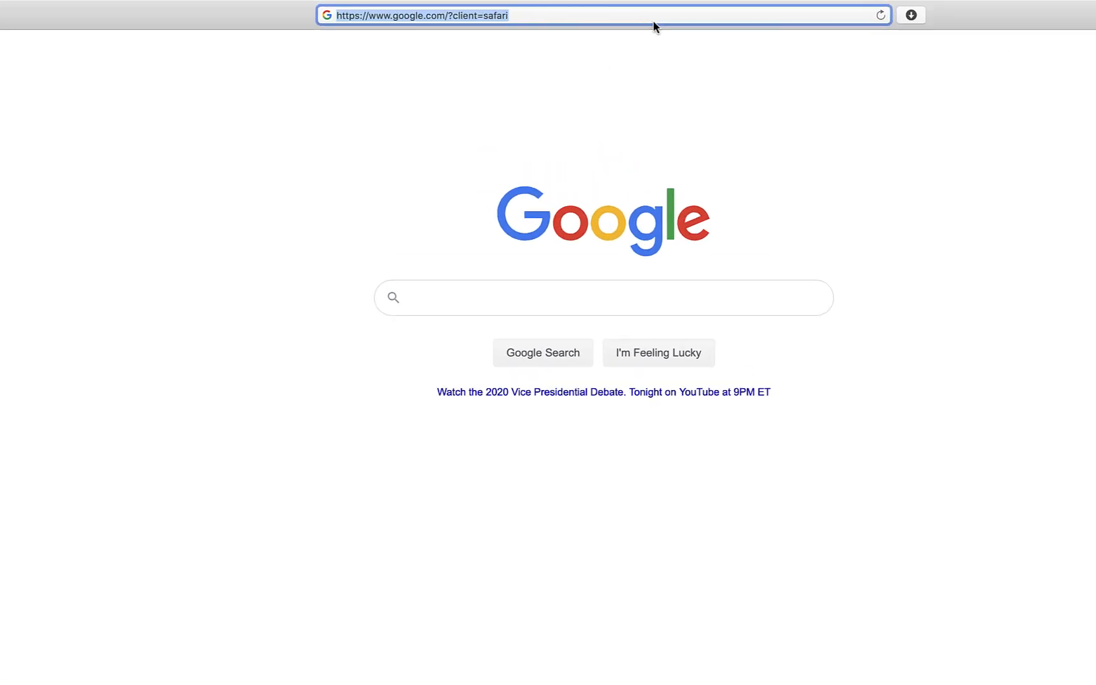
{"action": "type", "text": "forms.goo"}
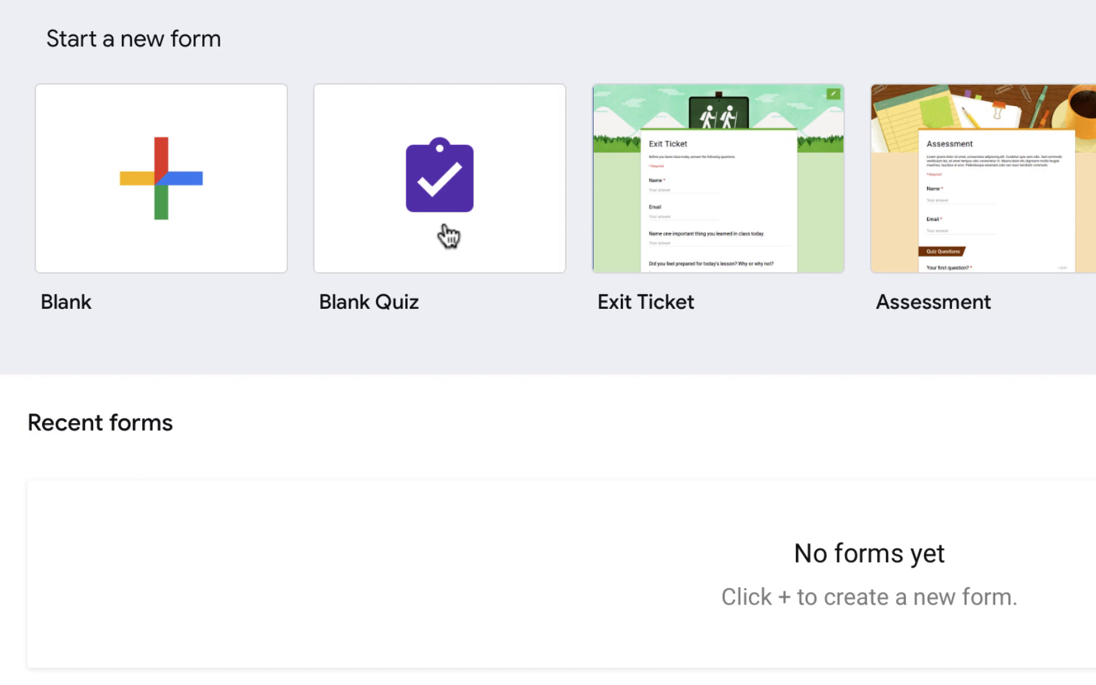
{"action": "left_click", "coordinate": [439, 177]}
{"action": "type", "text": "S"}
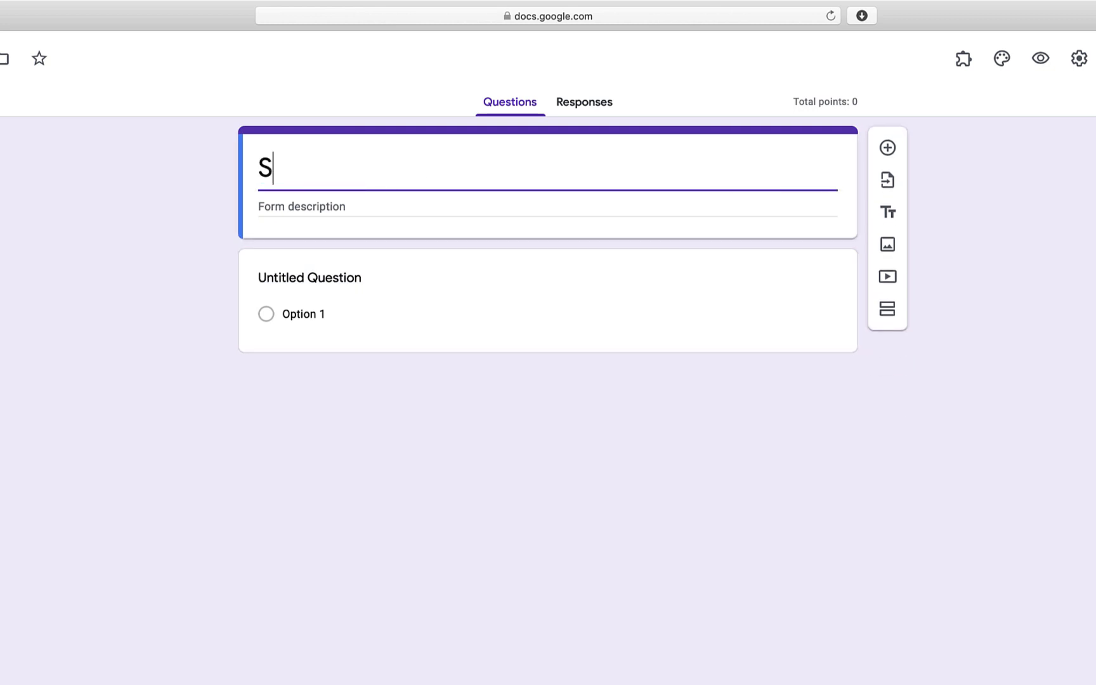
{"action": "type", "text": "cience Quiz"}
{"action": "left_click", "coordinate": [548, 277]}
{"action": "type", "text": "First Name"}
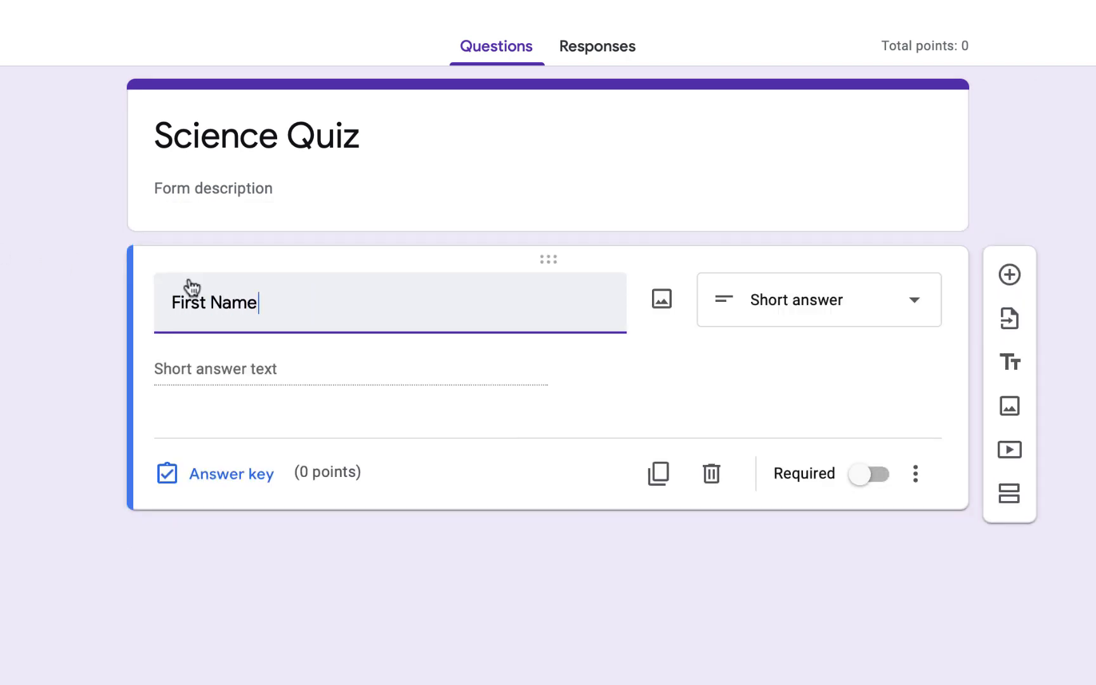
- Add required First Name and Last Name short answers and a Class Period choice of 1 to 5
{"action": "left_click", "coordinate": [870, 474]}
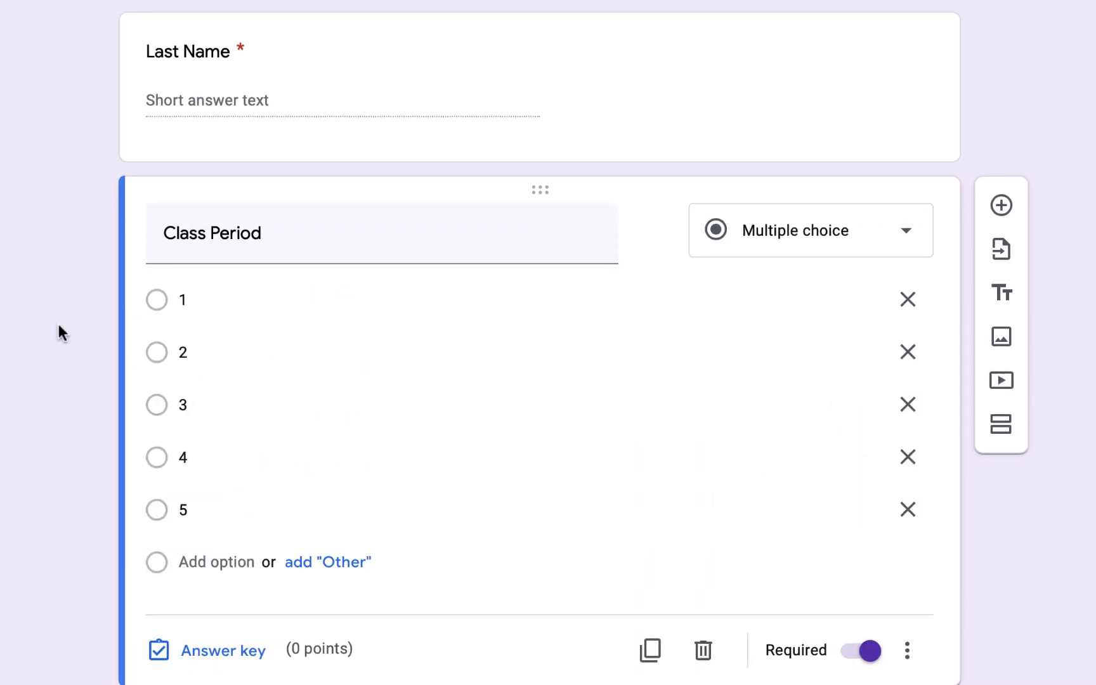
{"action": "scroll", "scroll_direction": "up", "scroll_amount": 3}
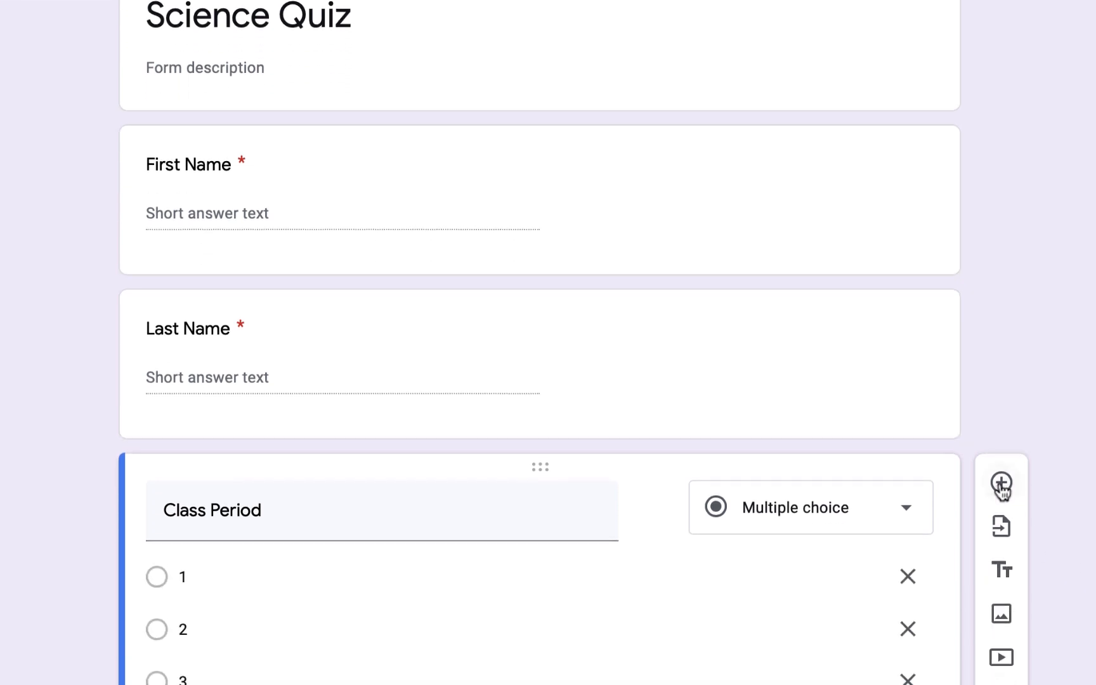
- Add a required question on which rock forms from cooling lava, with choices Sedimentary, Igneous, Metamorphic
{"action": "left_click", "coordinate": [1001, 488]}
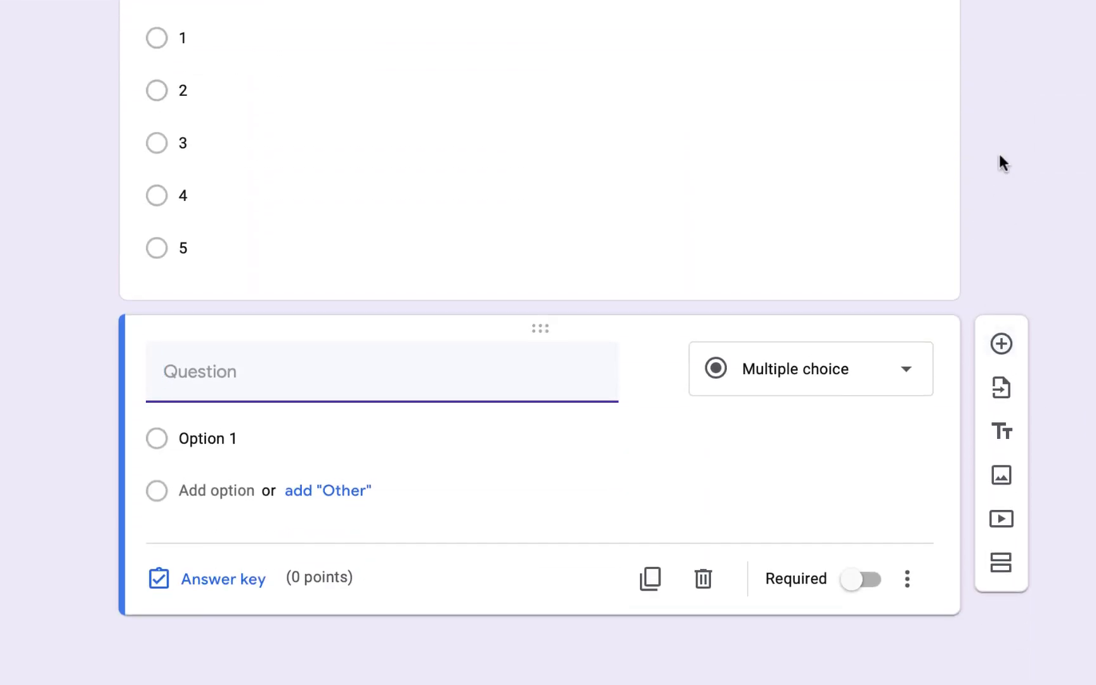
{"action": "type", "text": "Which type of rock forms"}
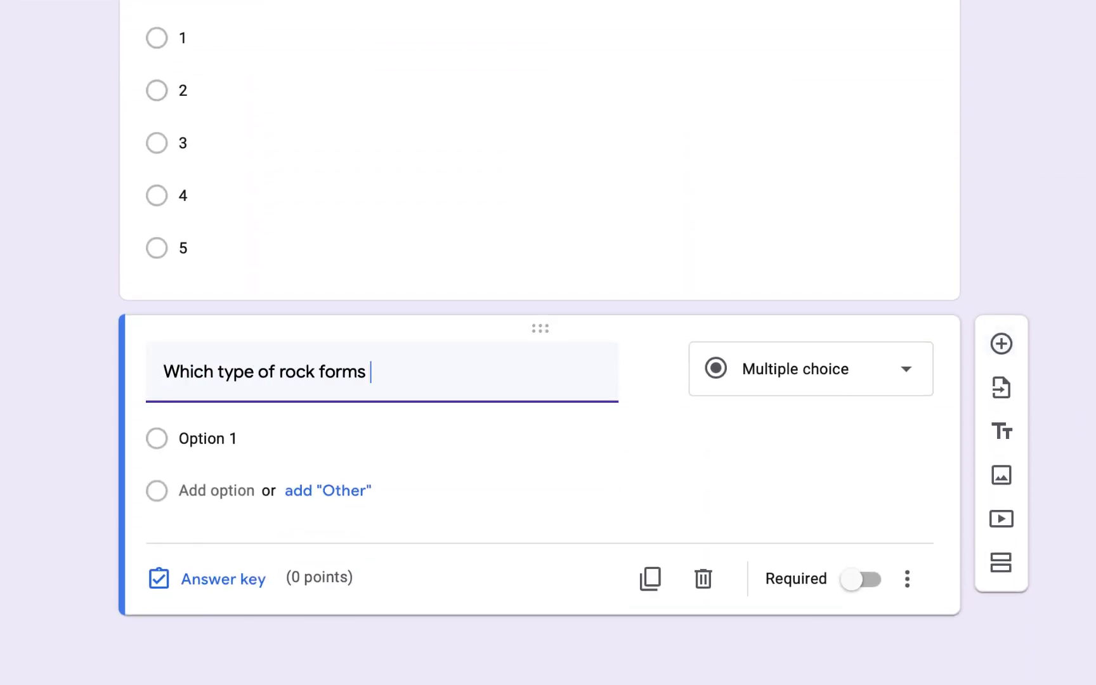
{"action": "type", "text": "from the cooling and solidification of lava or magma?"}
{"action": "type", "text": "Igneous"}
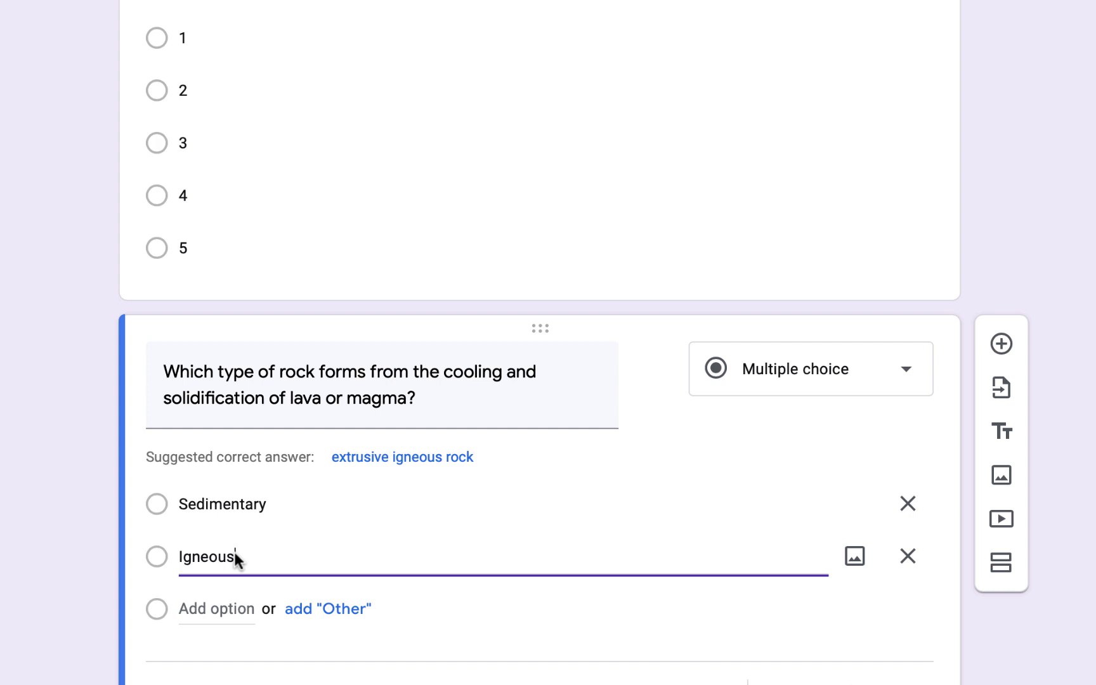
{"action": "type", "text": "Metamorphic"}
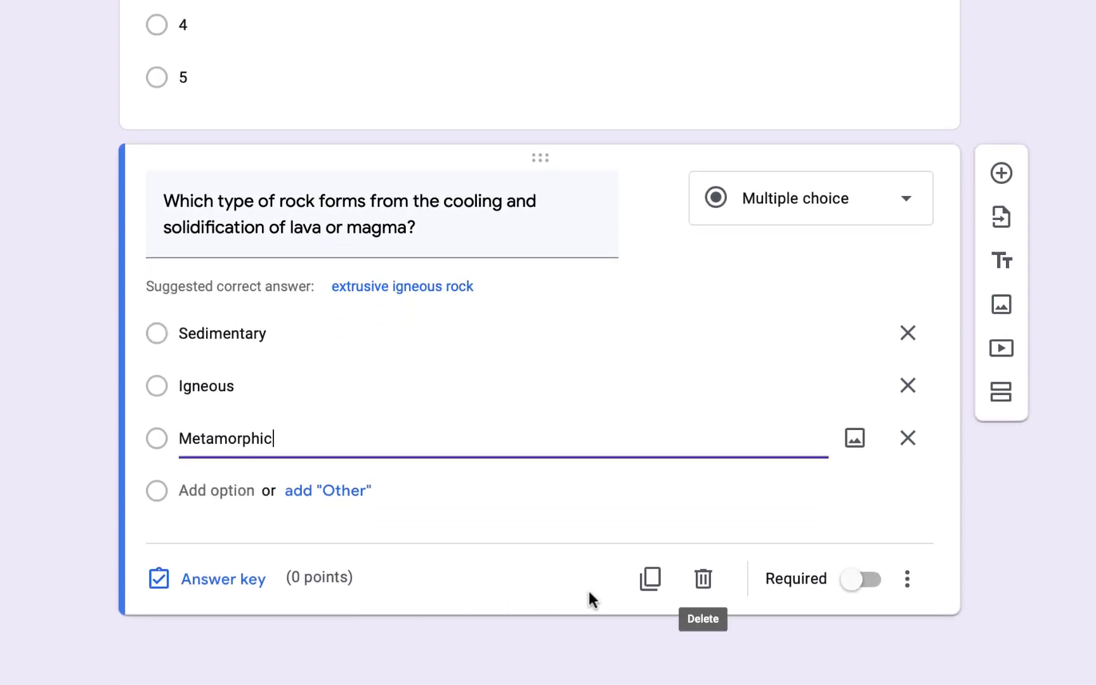
{"action": "left_click", "coordinate": [862, 579]}
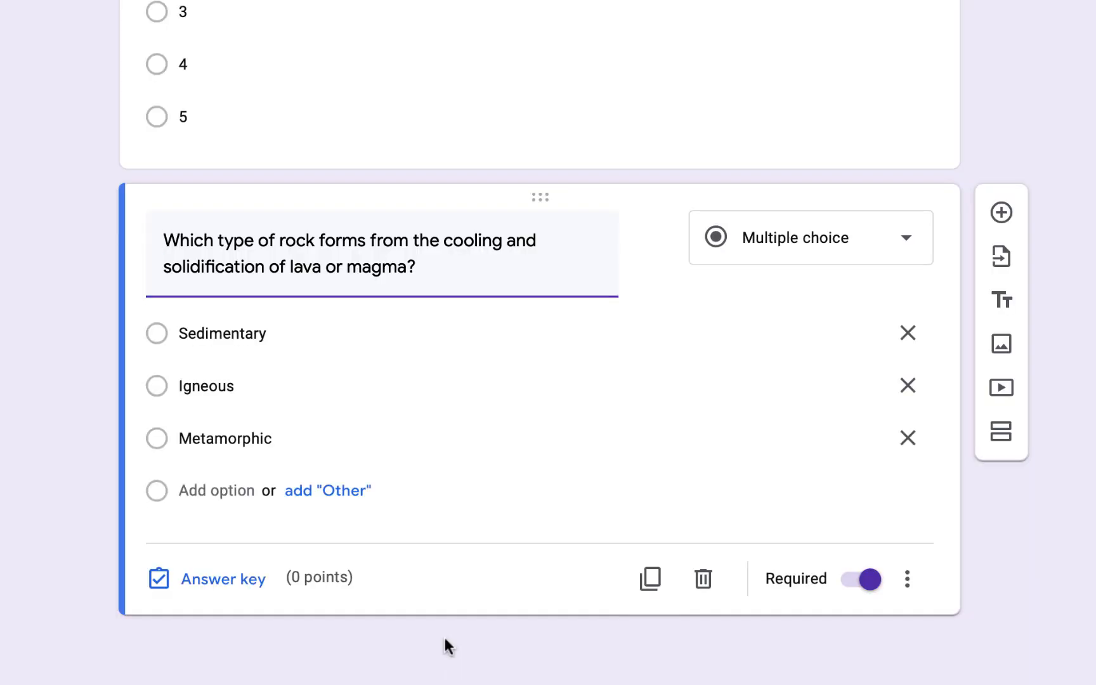
- Mark Igneous as the correct answer in the answer key and make the question worth 1 point
{"action": "left_click", "coordinate": [223, 579]}
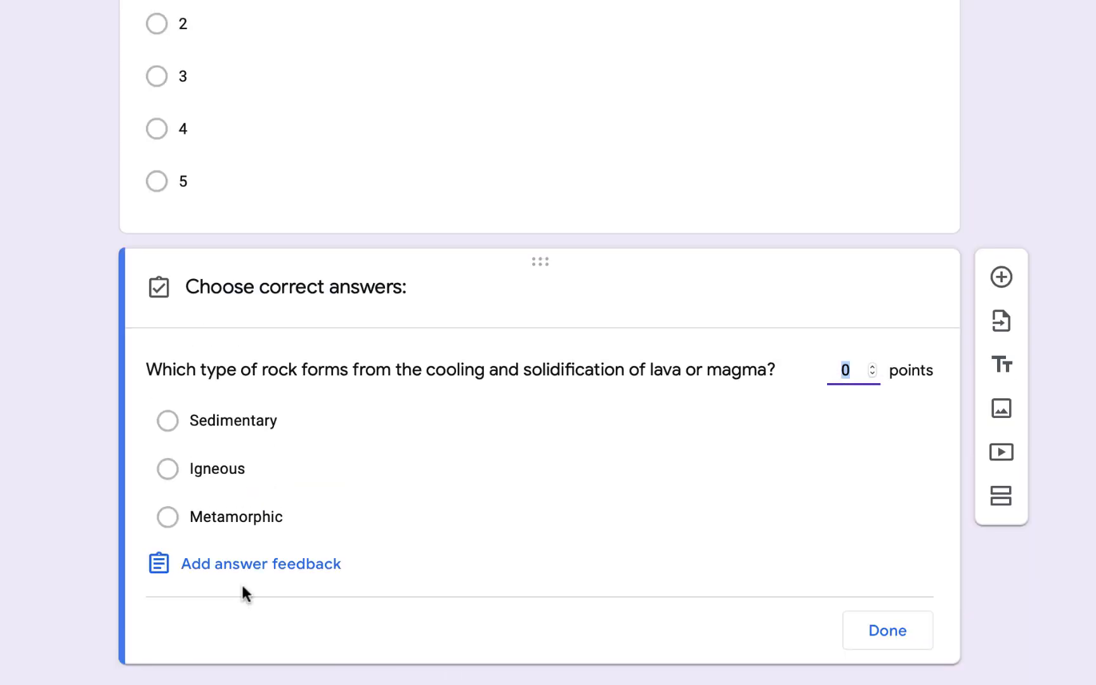
{"action": "mouse_move", "coordinate": [201, 518]}
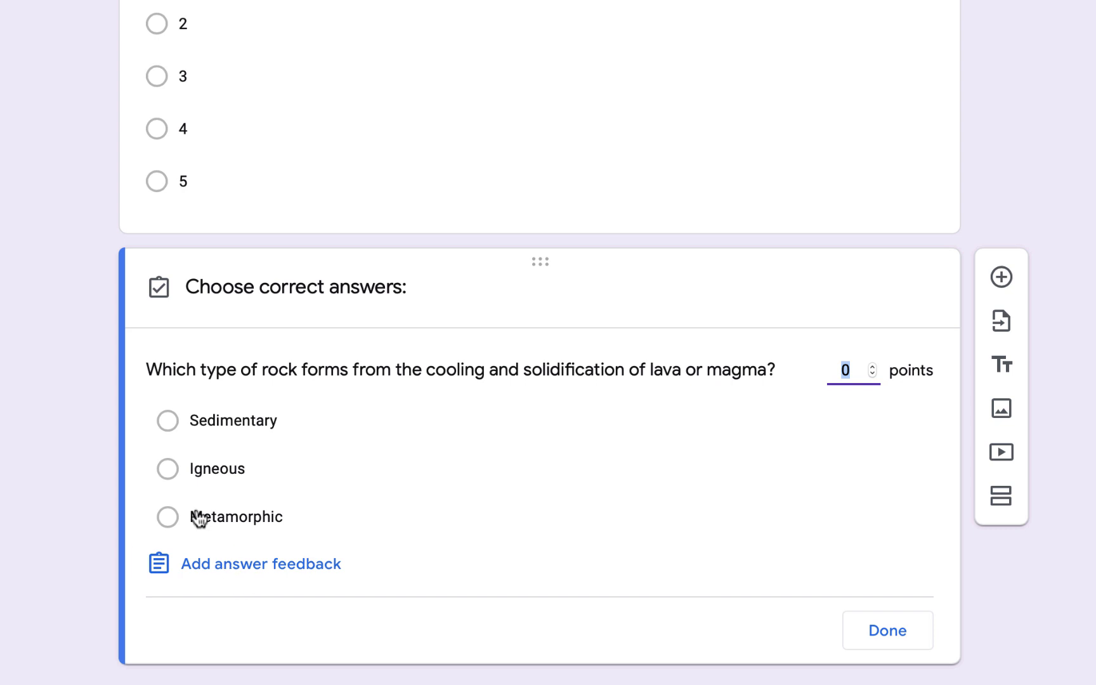
{"action": "left_click", "coordinate": [167, 468]}
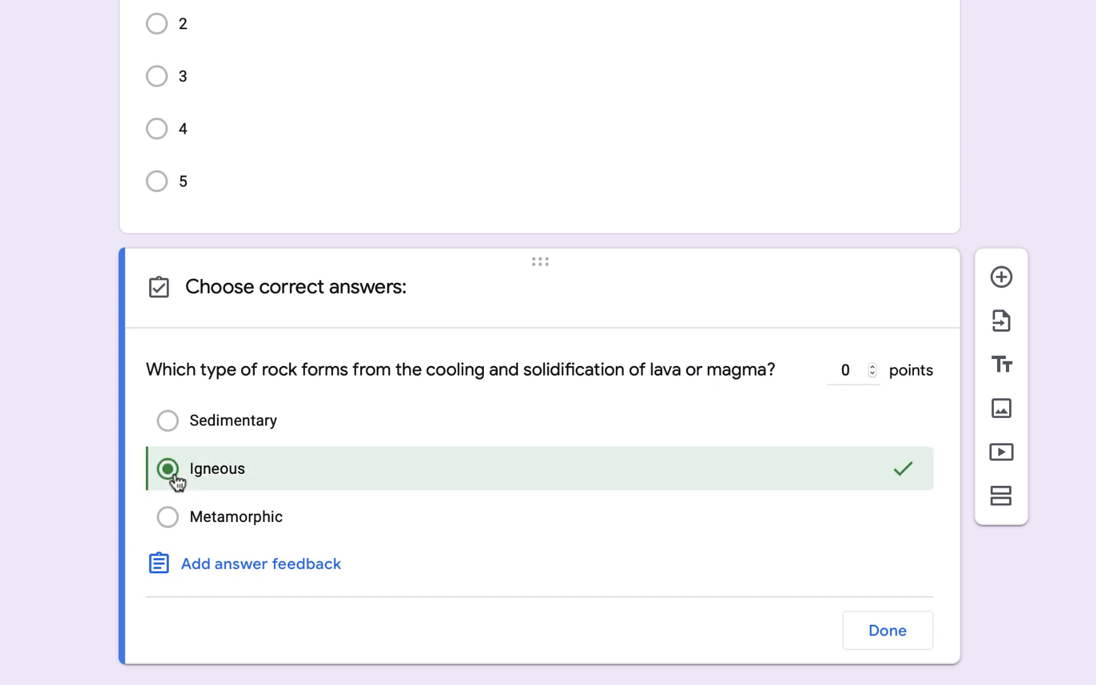
{"action": "left_click", "coordinate": [871, 365]}
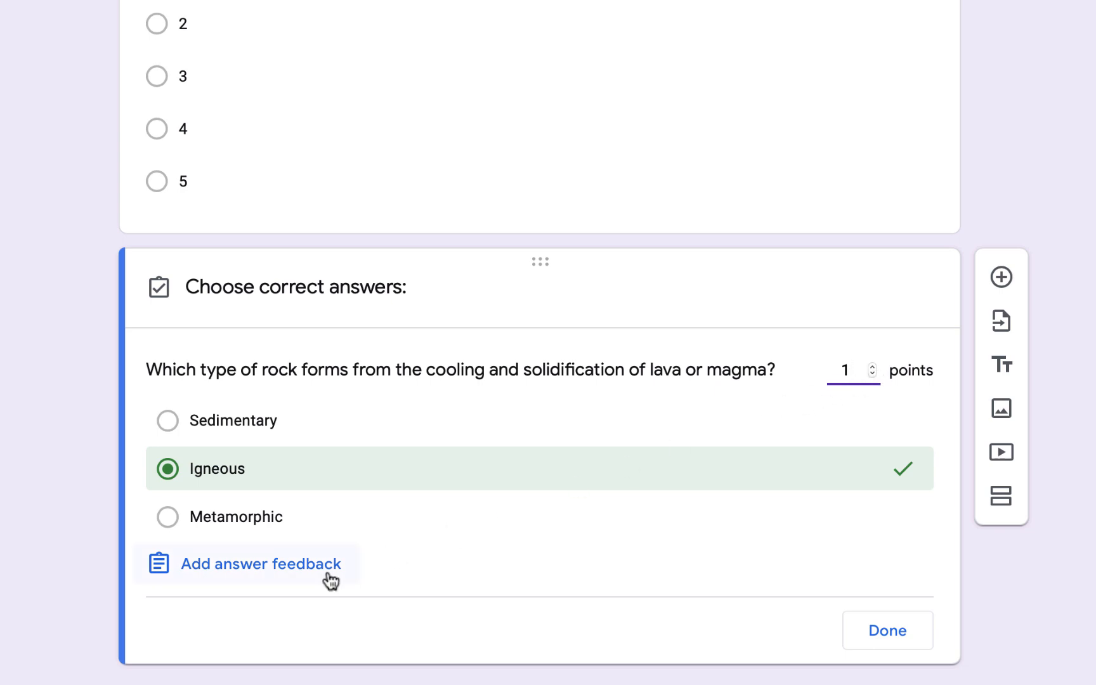
- Write the wrong-answer feedback 'Sorry, that's wrong. Please review this video.' with the What is an Igneous Rock? video
{"action": "left_click", "coordinate": [261, 563]}
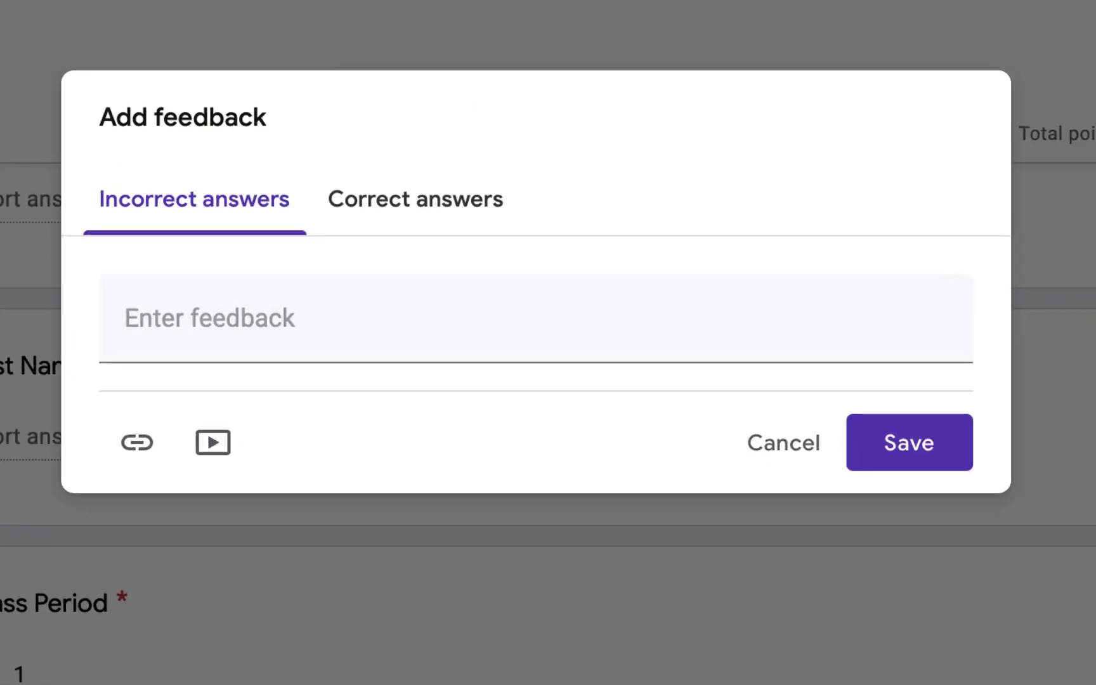
{"action": "type", "text": "Sorry, tha"}
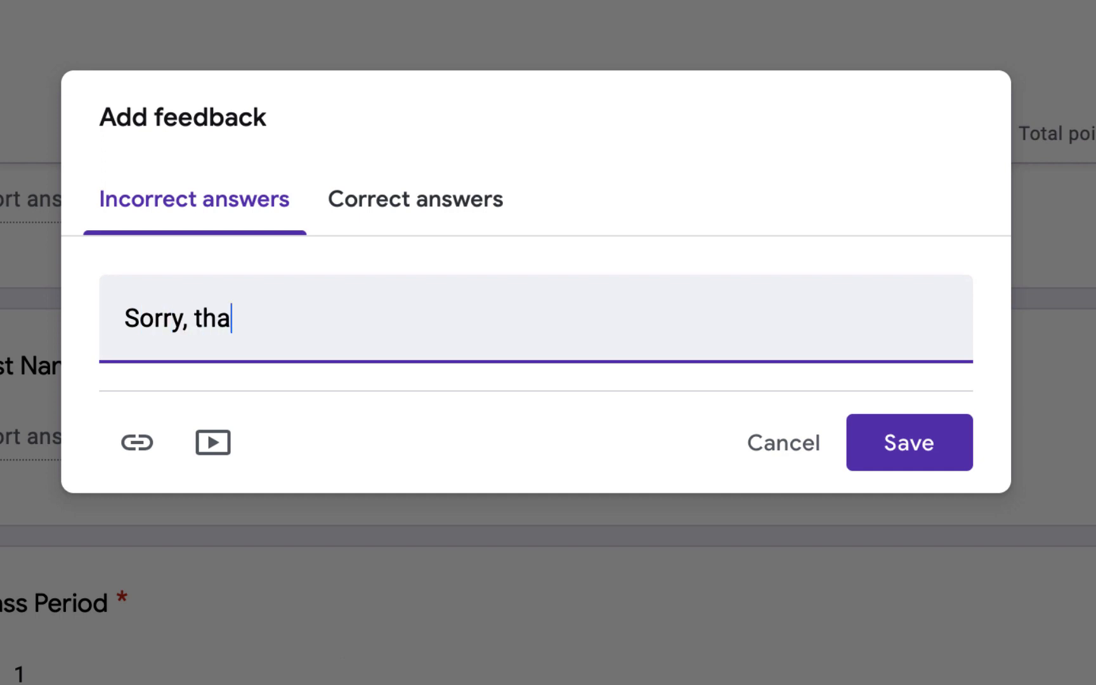
{"action": "type", "text": "t's wrong.  Please review this"}
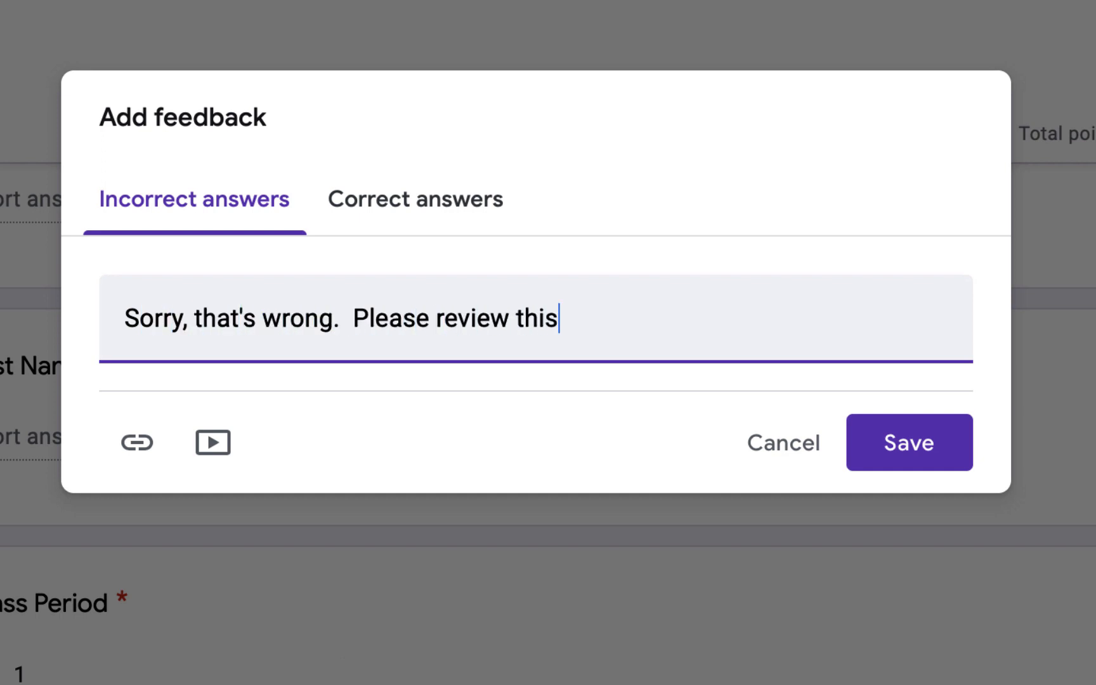
{"action": "type", "text": "video."}
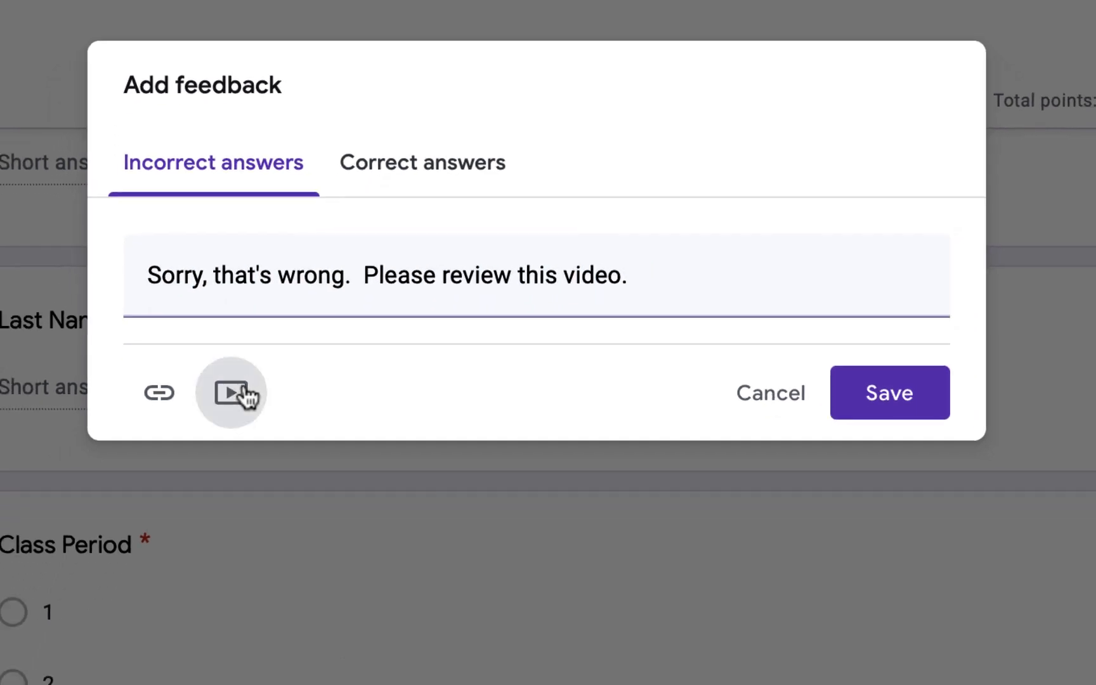
{"action": "left_click", "coordinate": [231, 392]}
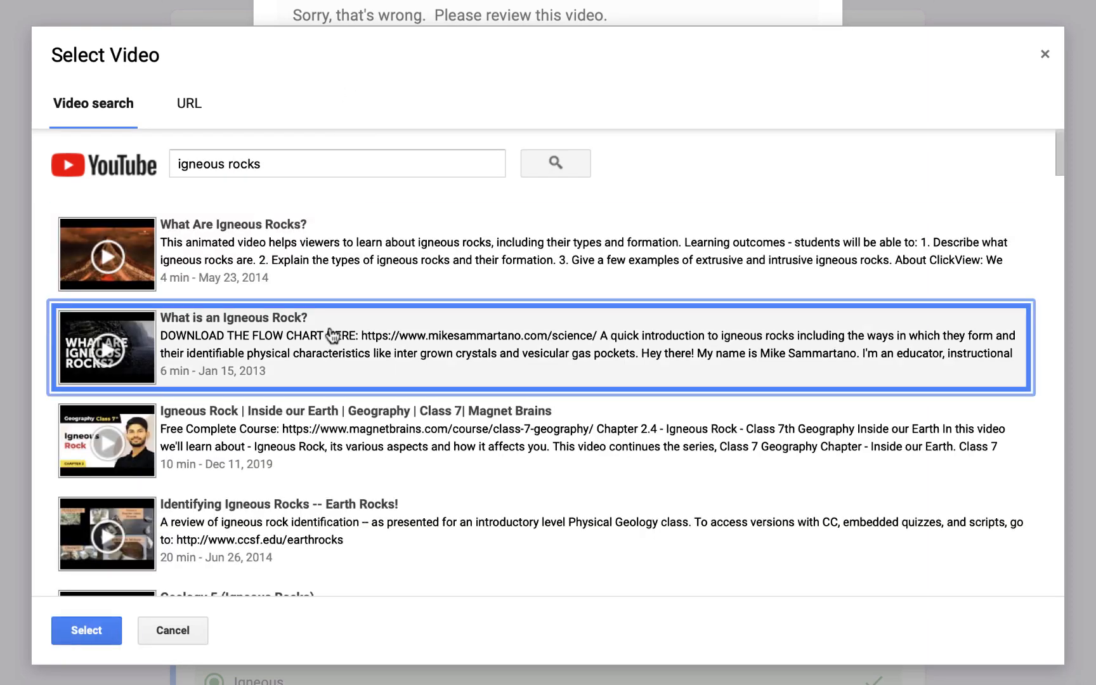
{"action": "left_click", "coordinate": [86, 630]}
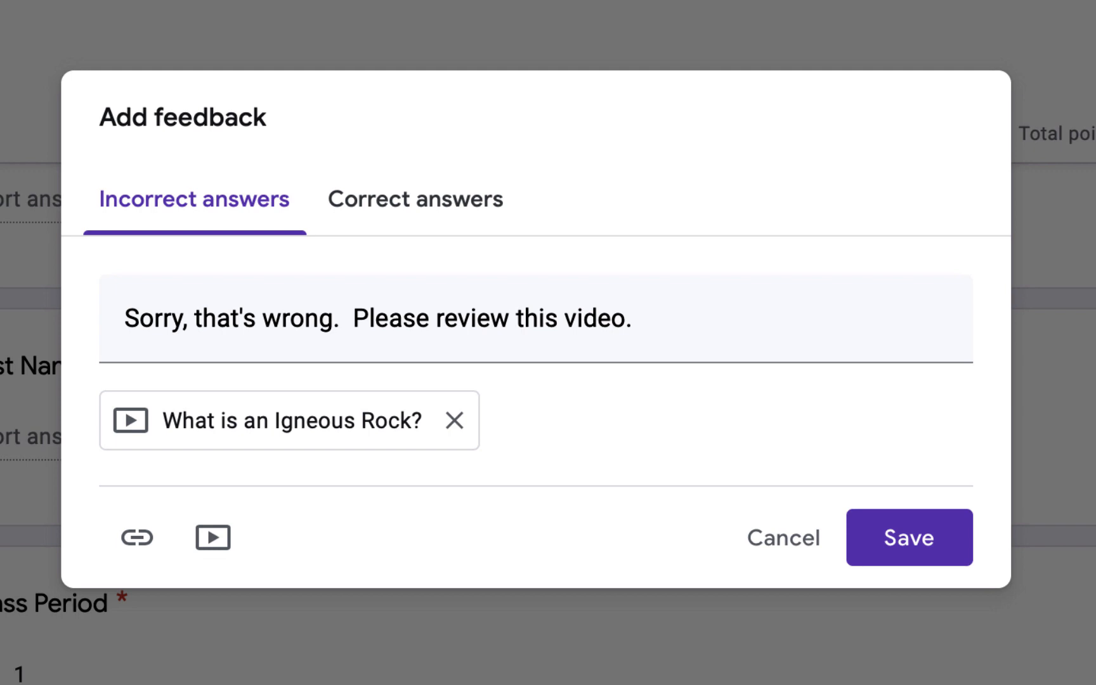
- Add 'Nice!' as the correct-answer feedback and save the feedback
{"action": "left_click", "coordinate": [415, 199]}
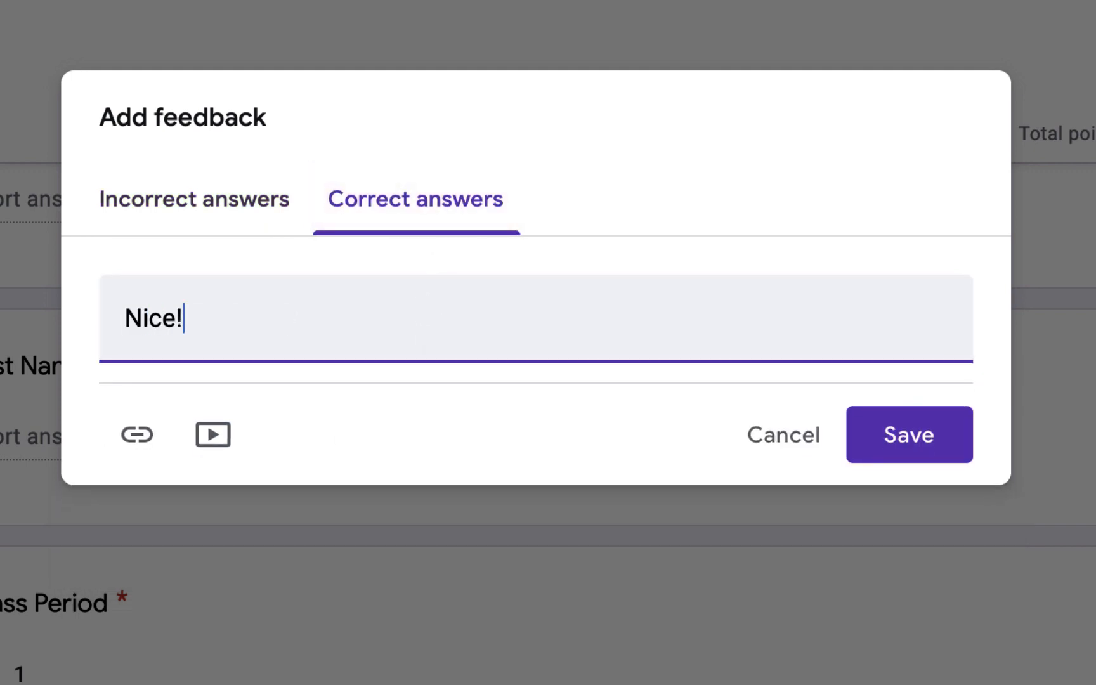
{"action": "left_click", "coordinate": [909, 434]}
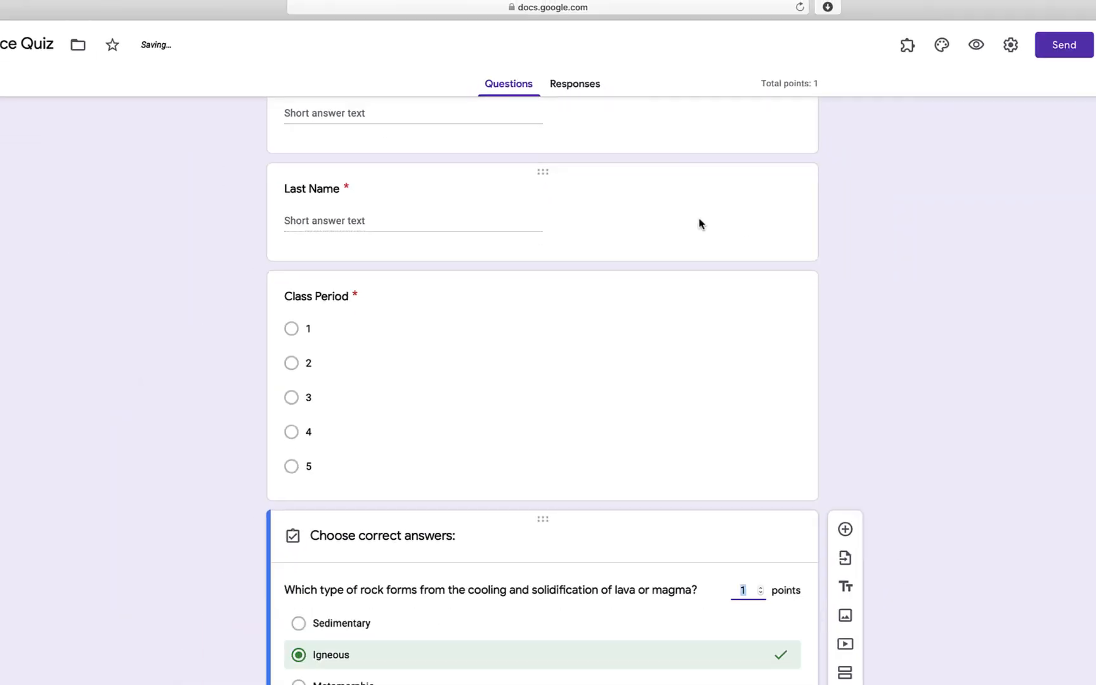
- Enable Collect email addresses and Limit to 1 response, review the Quizzes options, and save
{"action": "scroll", "scroll_direction": "down", "scroll_amount": 3}
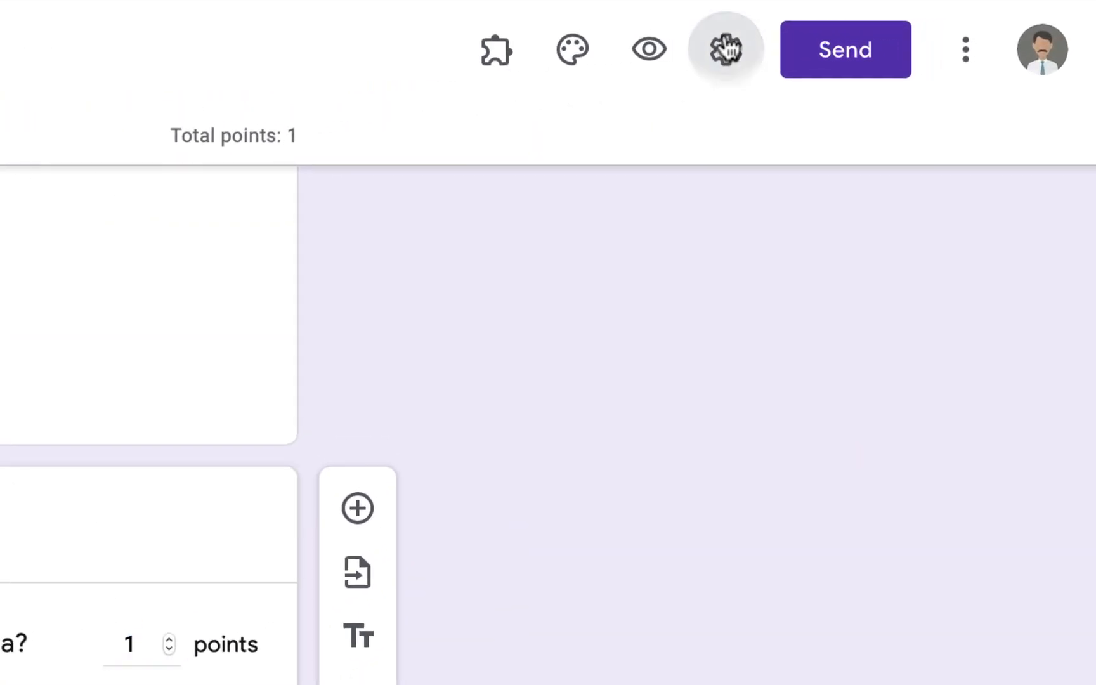
{"action": "left_click", "coordinate": [727, 49]}
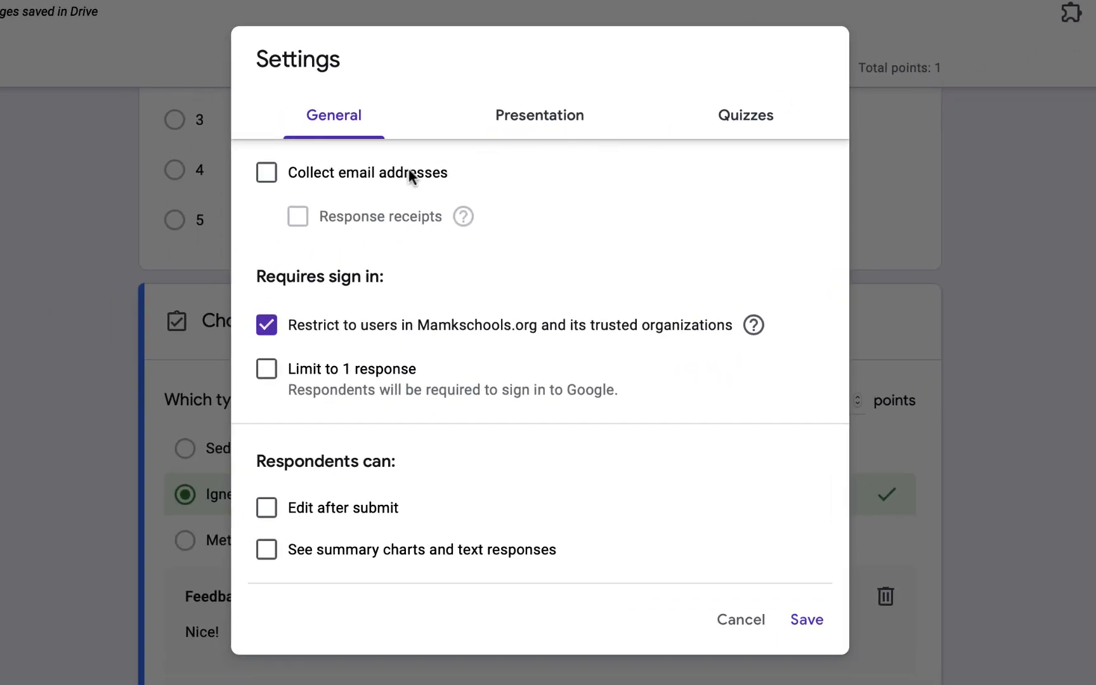
{"action": "left_click", "coordinate": [266, 173]}
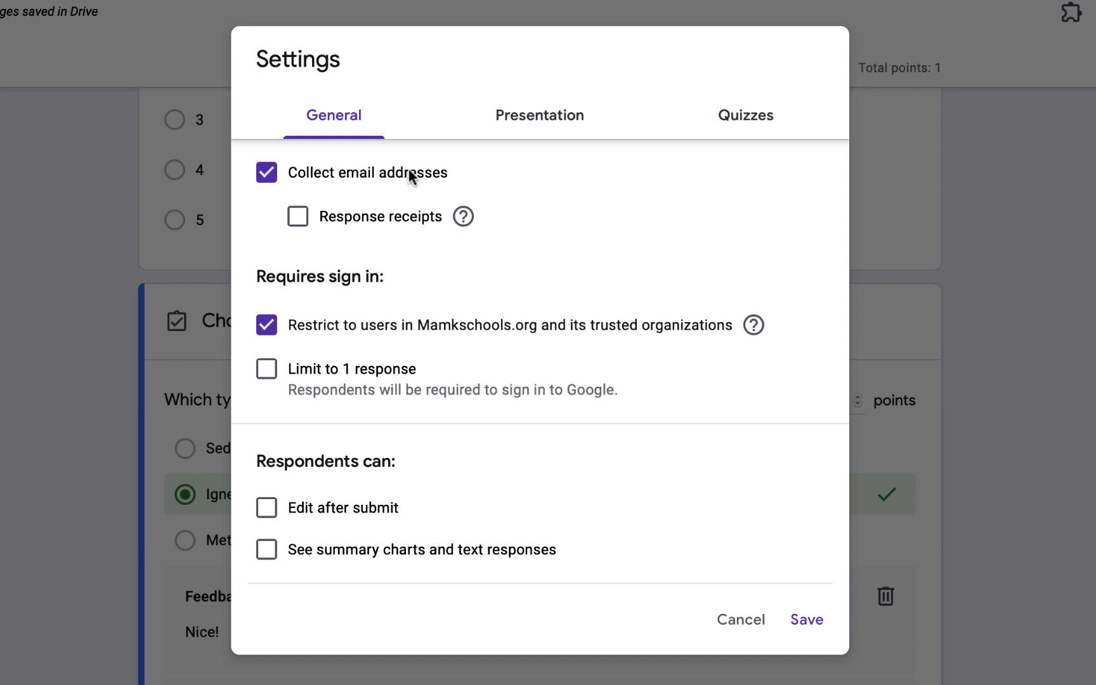
{"action": "left_click", "coordinate": [266, 368]}
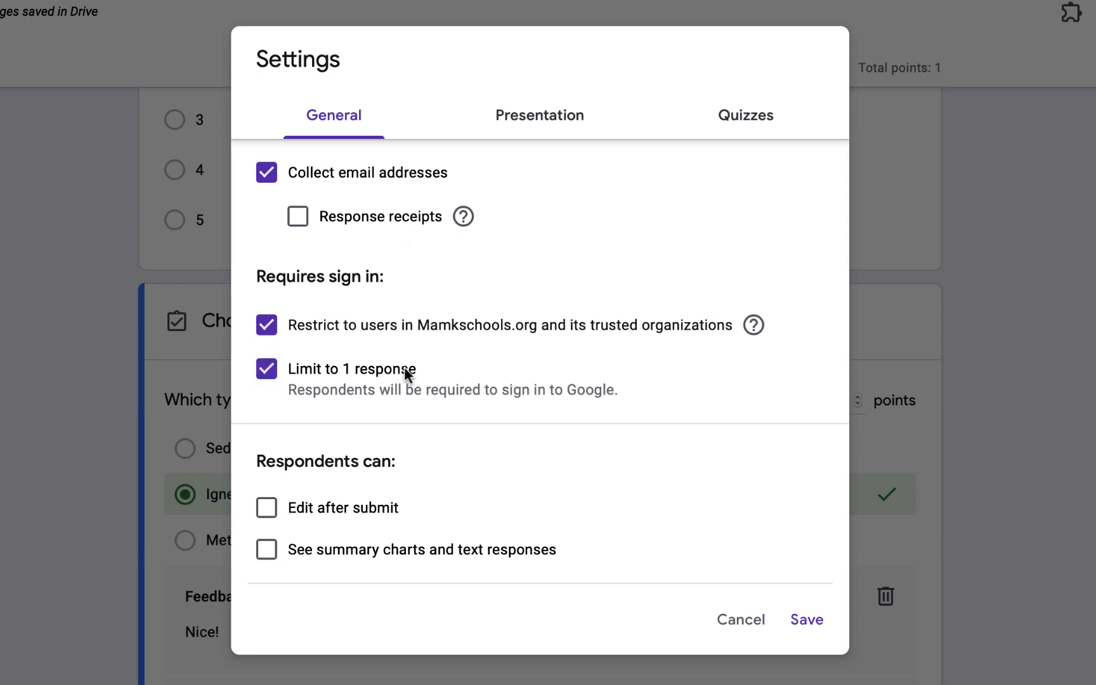
{"action": "left_click", "coordinate": [745, 115]}
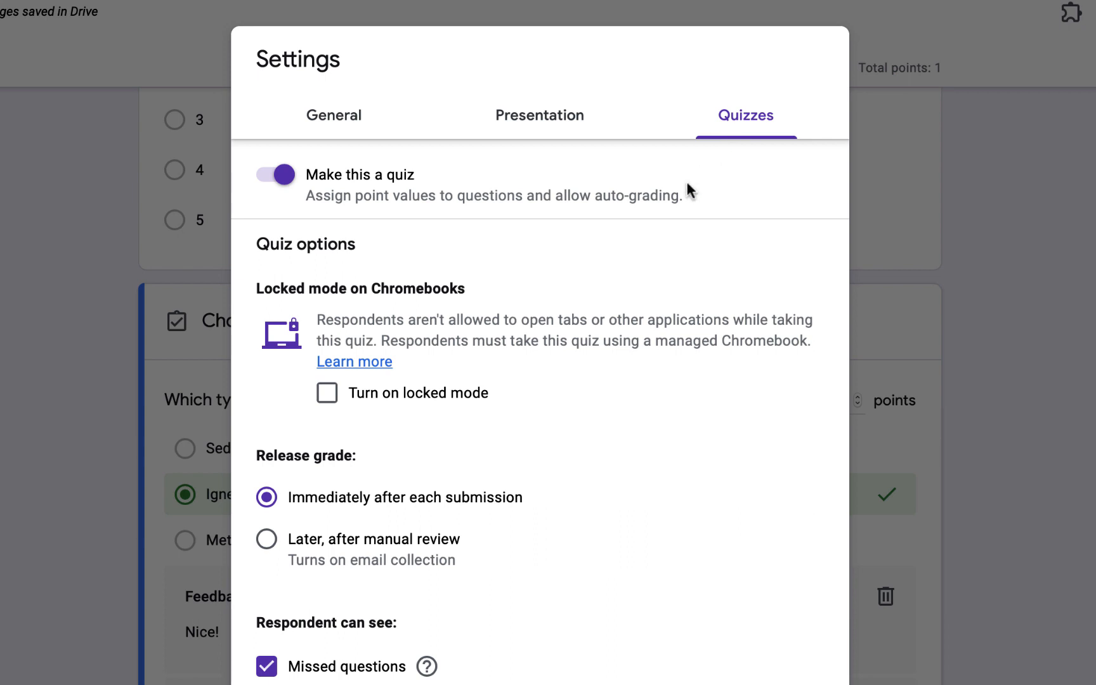
{"action": "mouse_move", "coordinate": [447, 552]}
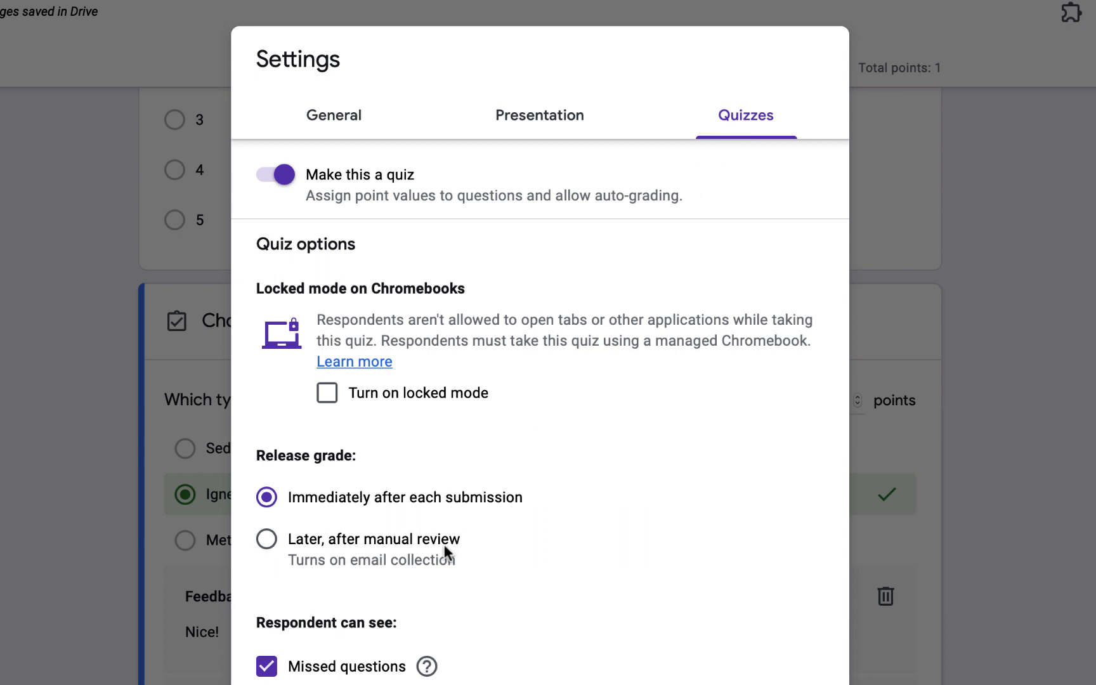
{"action": "left_click", "coordinate": [265, 539]}
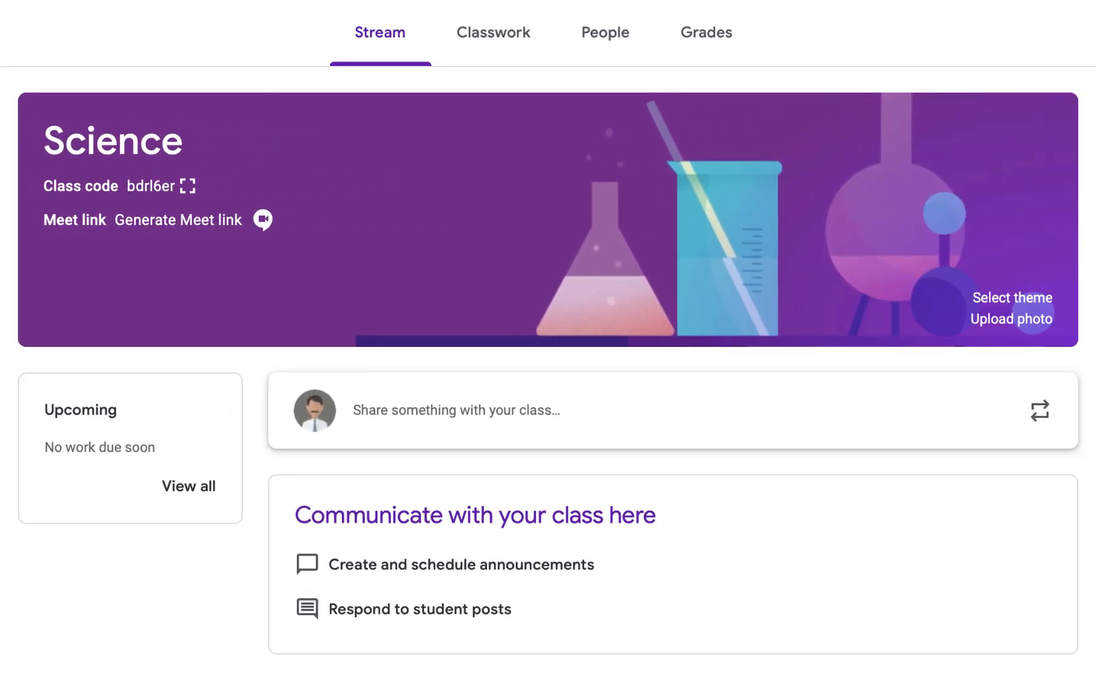
- Show the Science class's Classwork page with the Create choices listed
{"action": "left_click", "coordinate": [492, 32]}
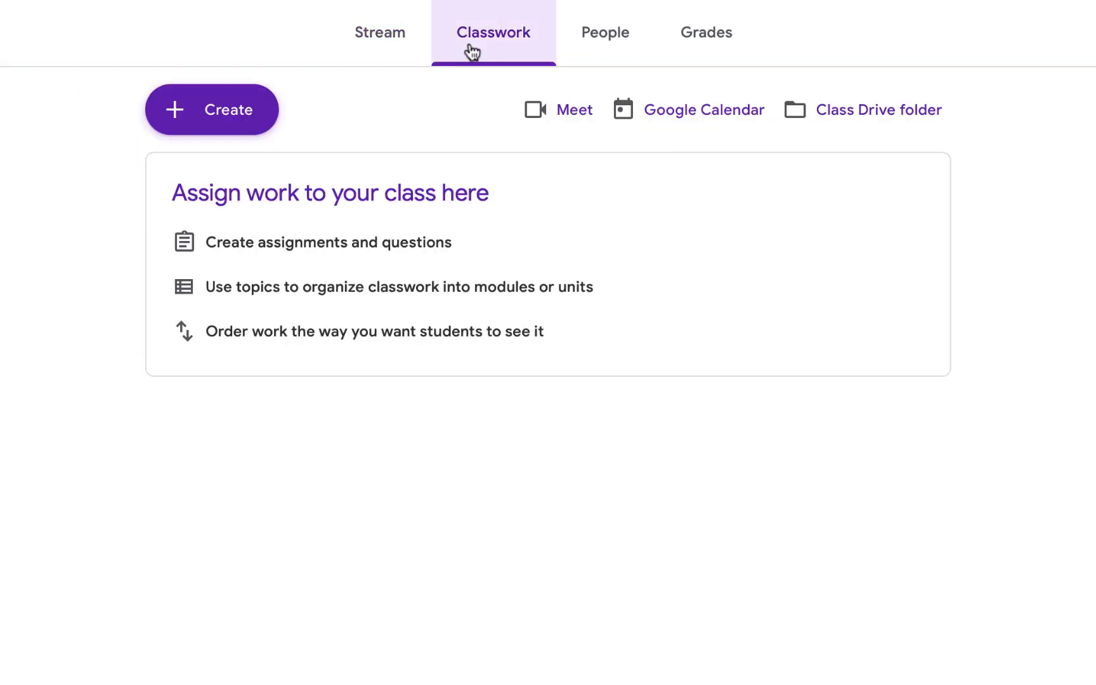
{"action": "left_click", "coordinate": [211, 109]}
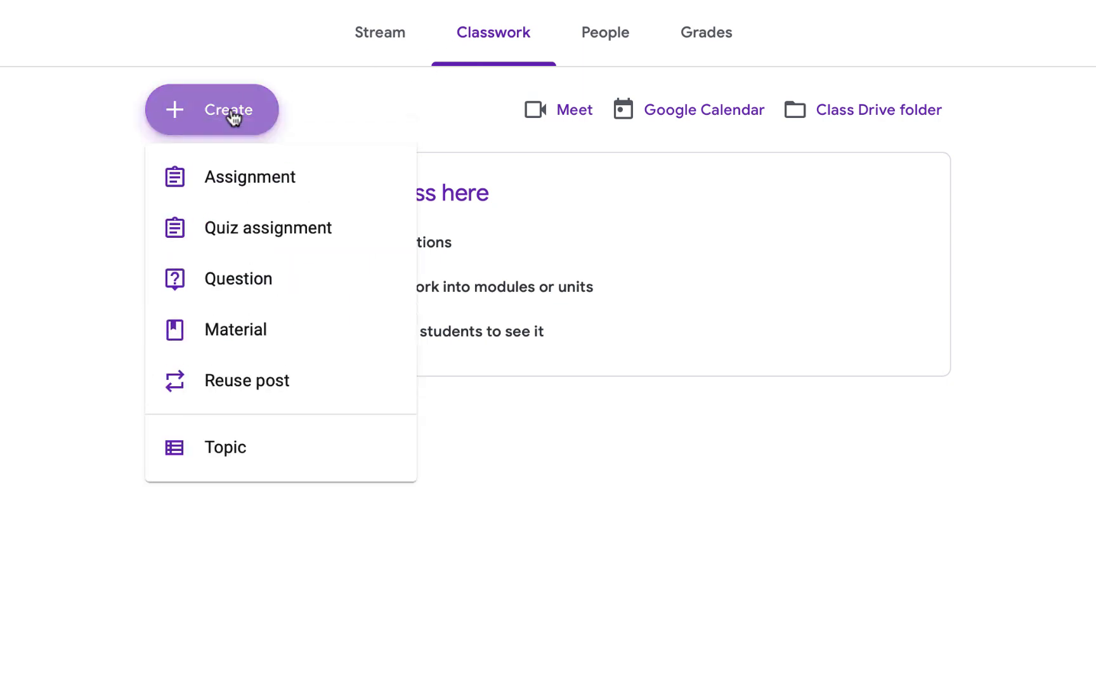
{"action": "mouse_move", "coordinate": [235, 118]}
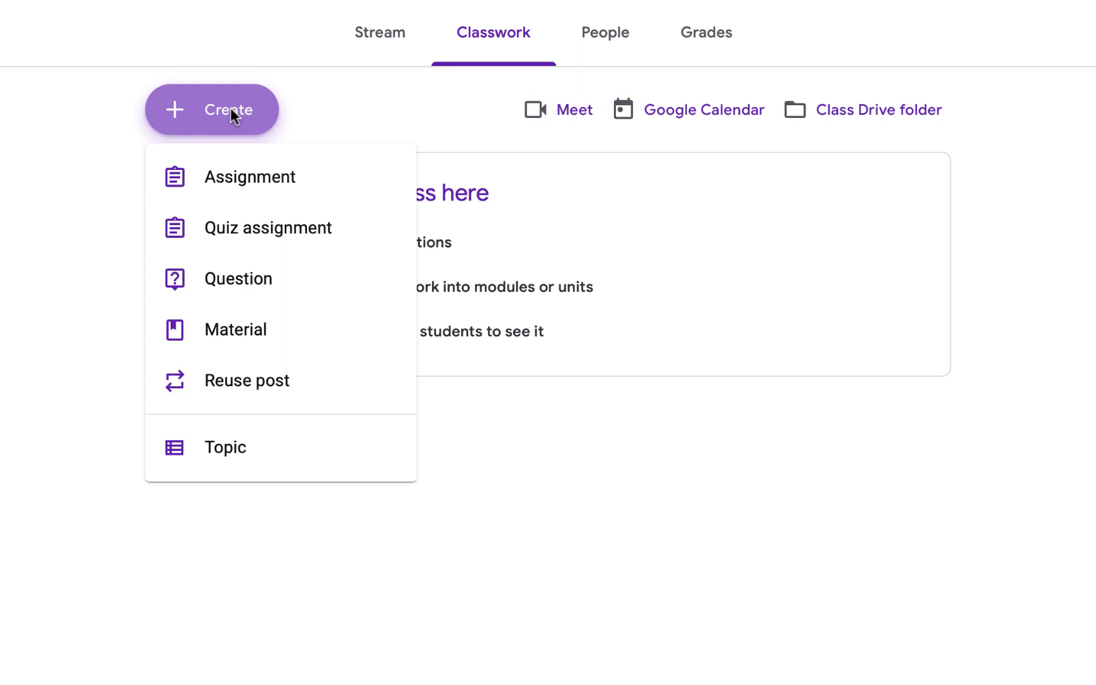
{"action": "mouse_move", "coordinate": [356, 179]}
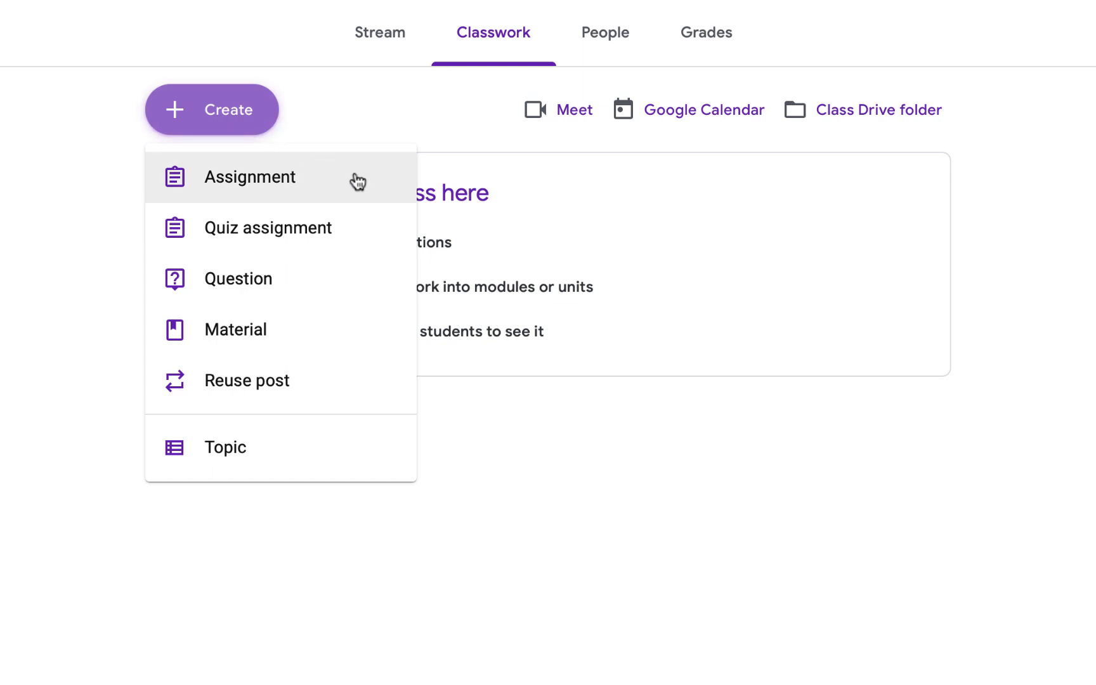
- Create a Science Quiz assignment with the Drive form attached, due 3:00 PM, topic Quiz, and assign it
{"action": "left_click", "coordinate": [249, 177]}
{"action": "type", "text": "Complete the attached quiz."}
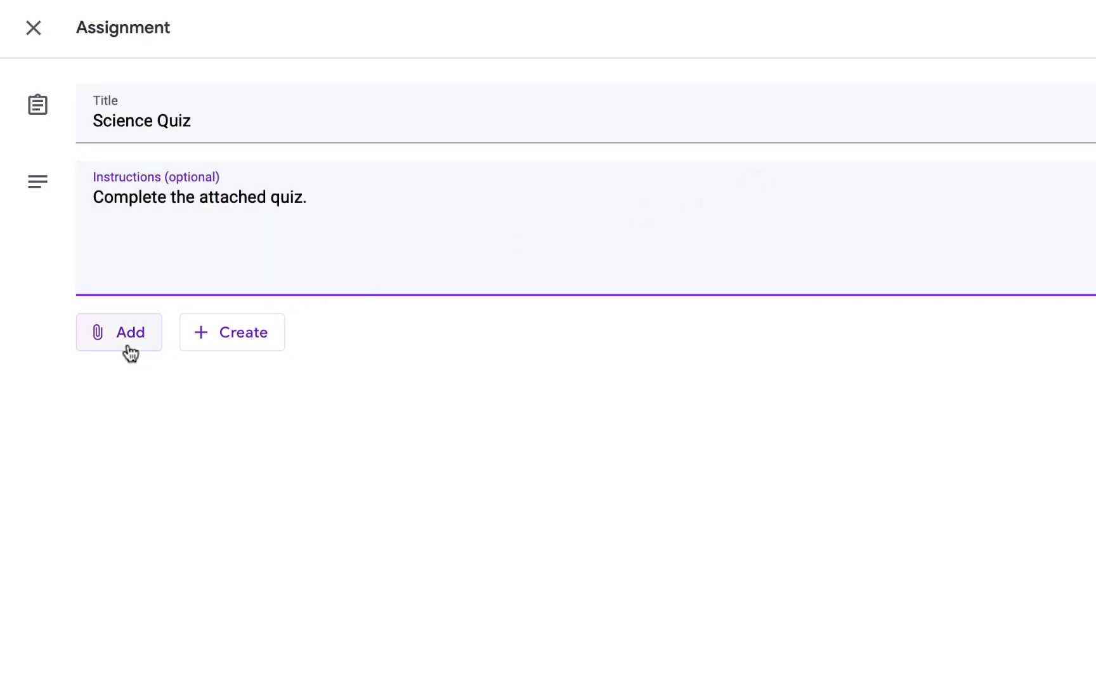
{"action": "left_click", "coordinate": [119, 332]}
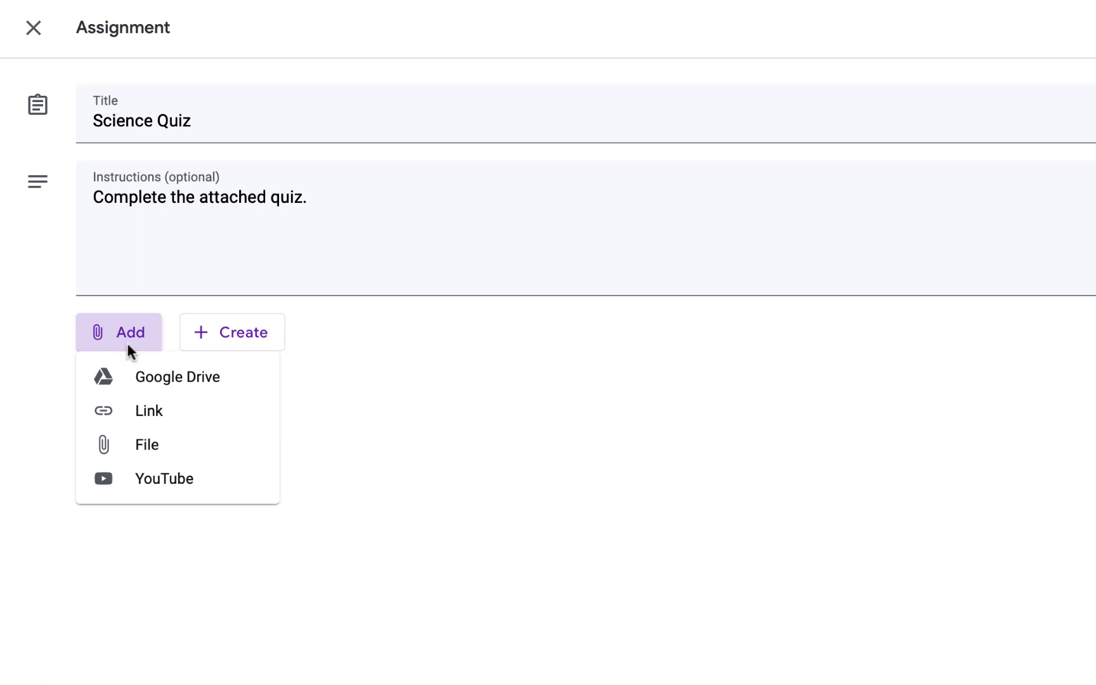
{"action": "left_click", "coordinate": [176, 376]}
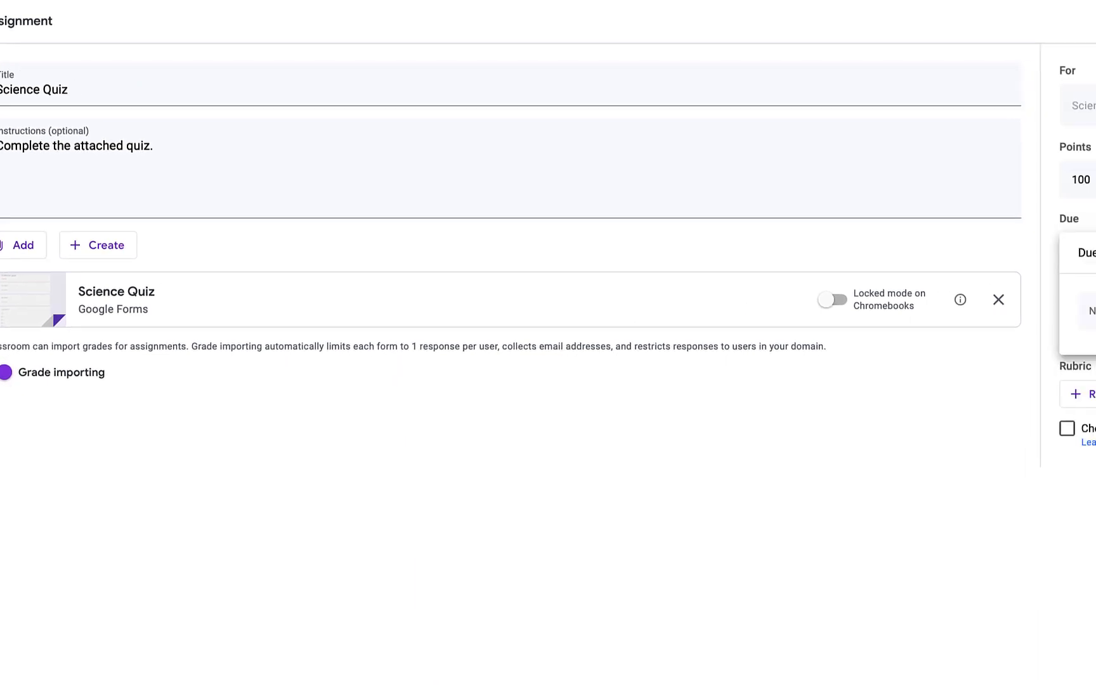
{"action": "left_click", "coordinate": [1080, 253]}
{"action": "type", "text": "Quiz"}
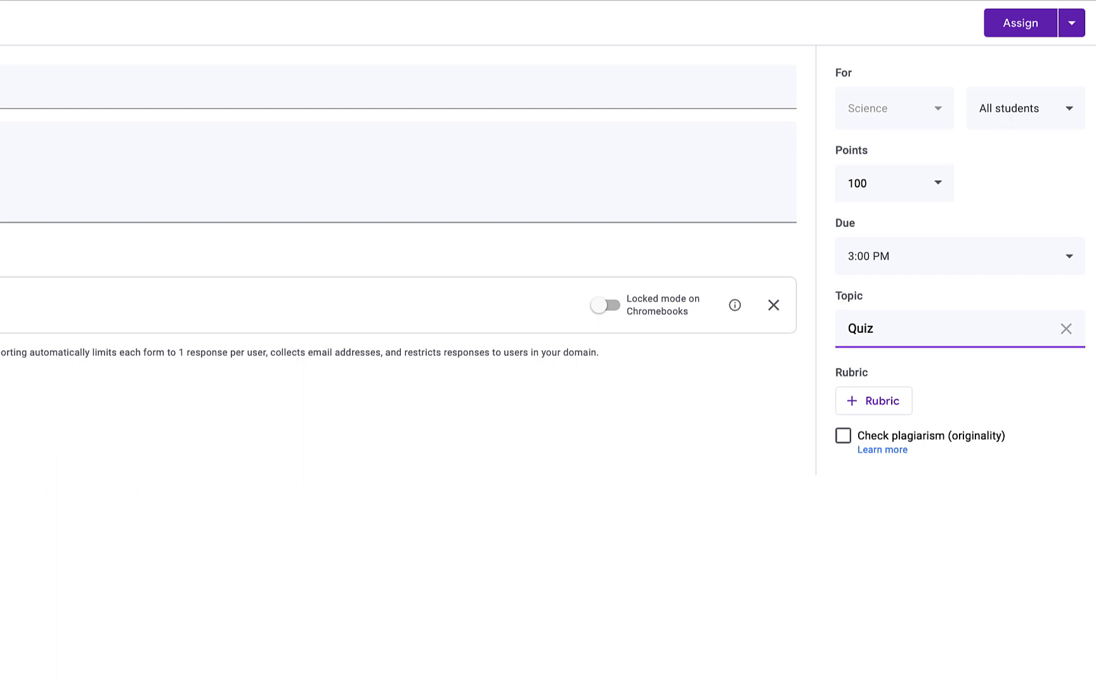
{"action": "left_click", "coordinate": [1020, 23]}
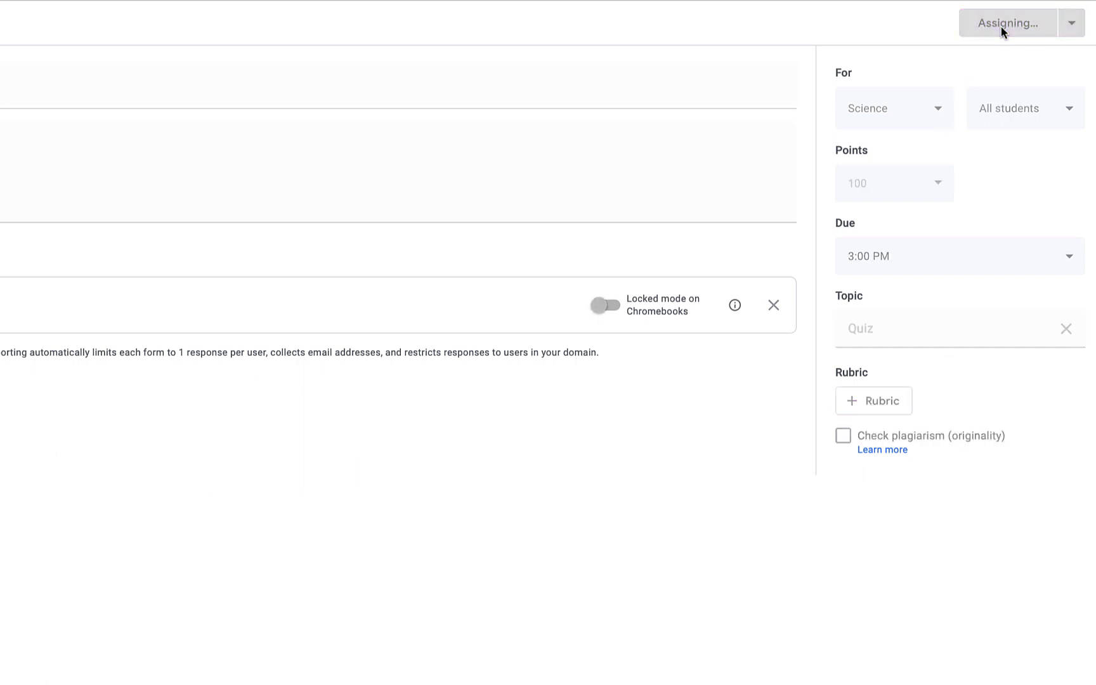
- As a student, fill in the name, choose period 1 and Sedimentary, and submit the quiz
{"action": "left_click", "coordinate": [1007, 23]}
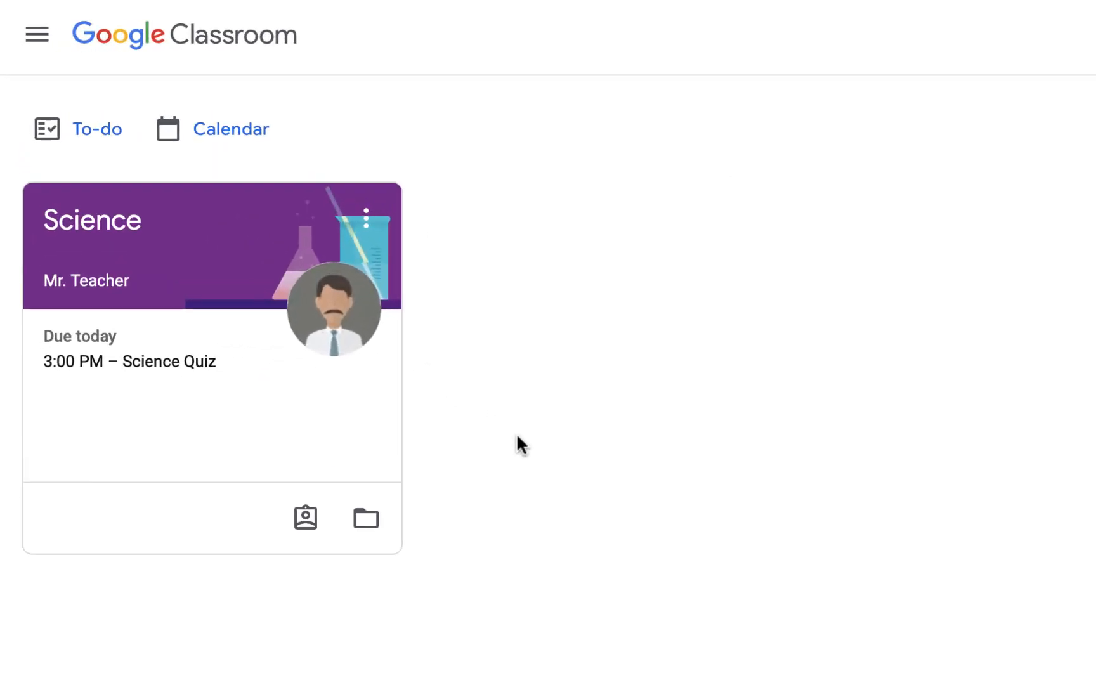
{"action": "left_click", "coordinate": [129, 361]}
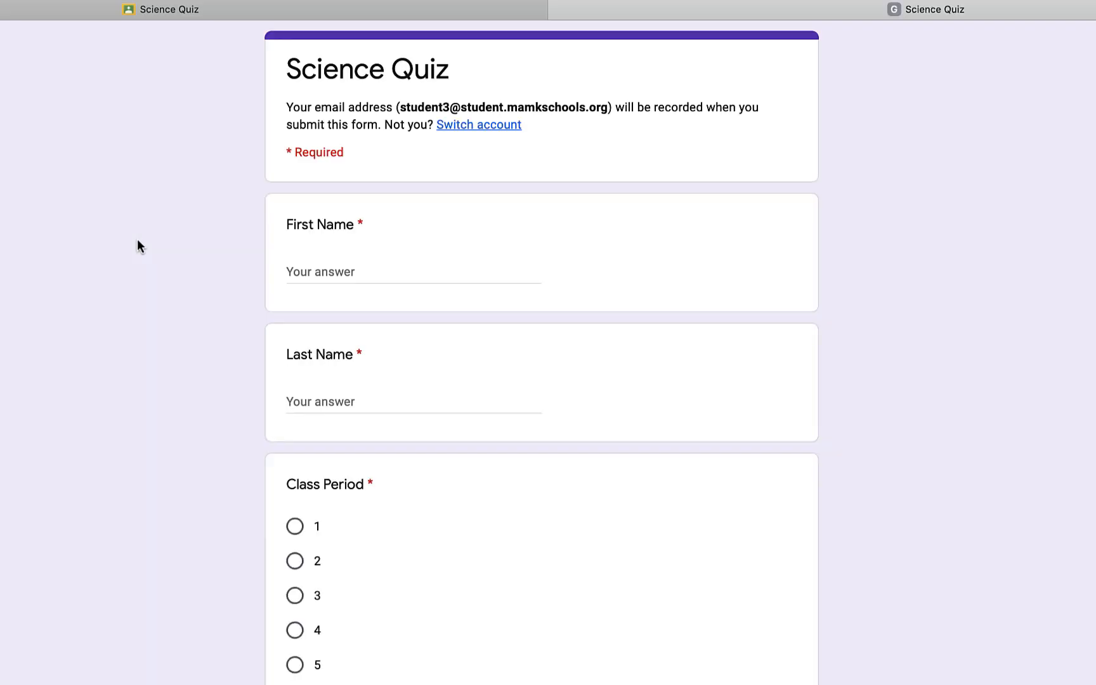
{"action": "type", "text": "Student"}
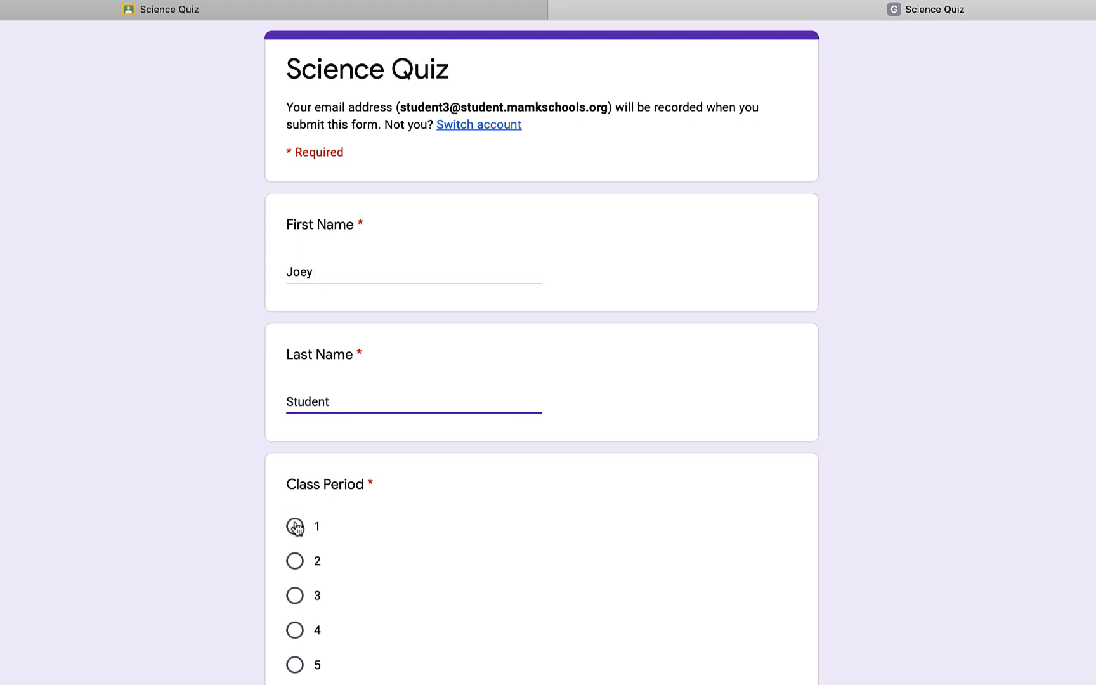
{"action": "left_click", "coordinate": [295, 525]}
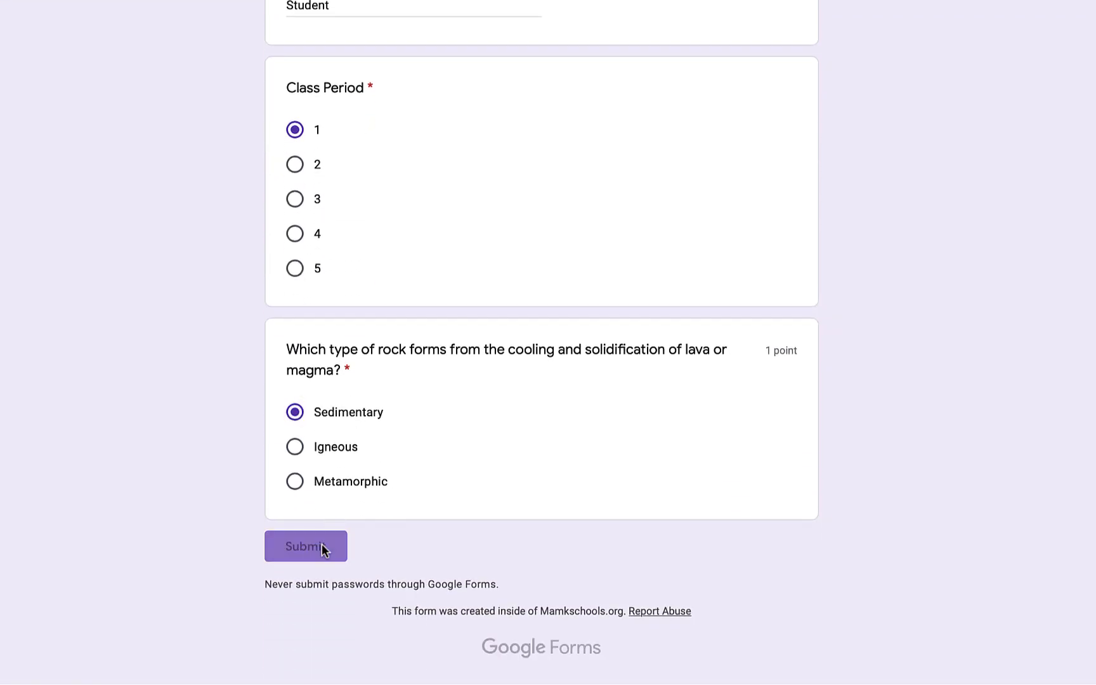
{"action": "left_click", "coordinate": [306, 545]}
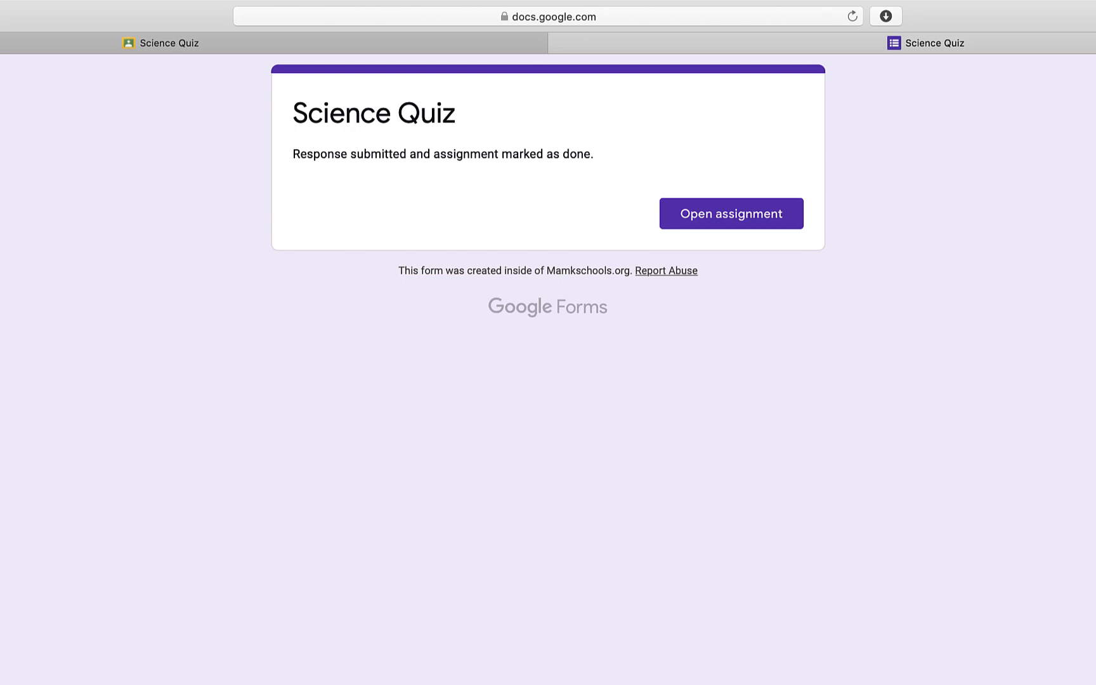
- Show the Science Quiz's student-work view with one submission turned in
{"action": "left_click", "coordinate": [730, 214]}
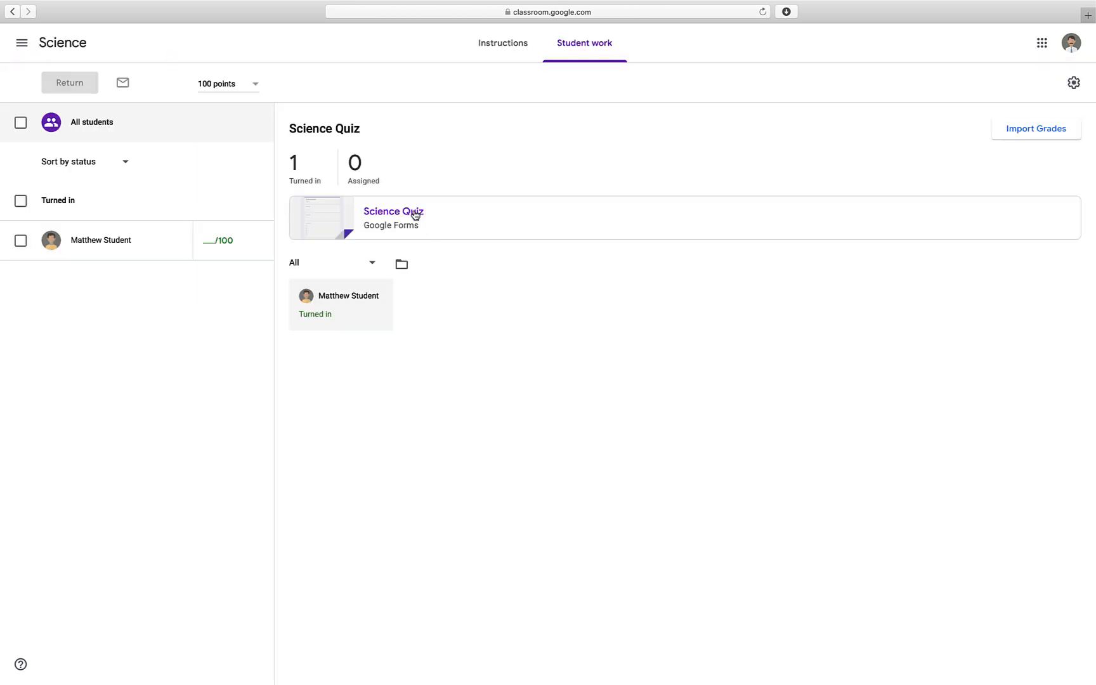
- Review the Science Quiz responses summary in Google Forms for the single response
{"action": "left_click", "coordinate": [393, 211]}
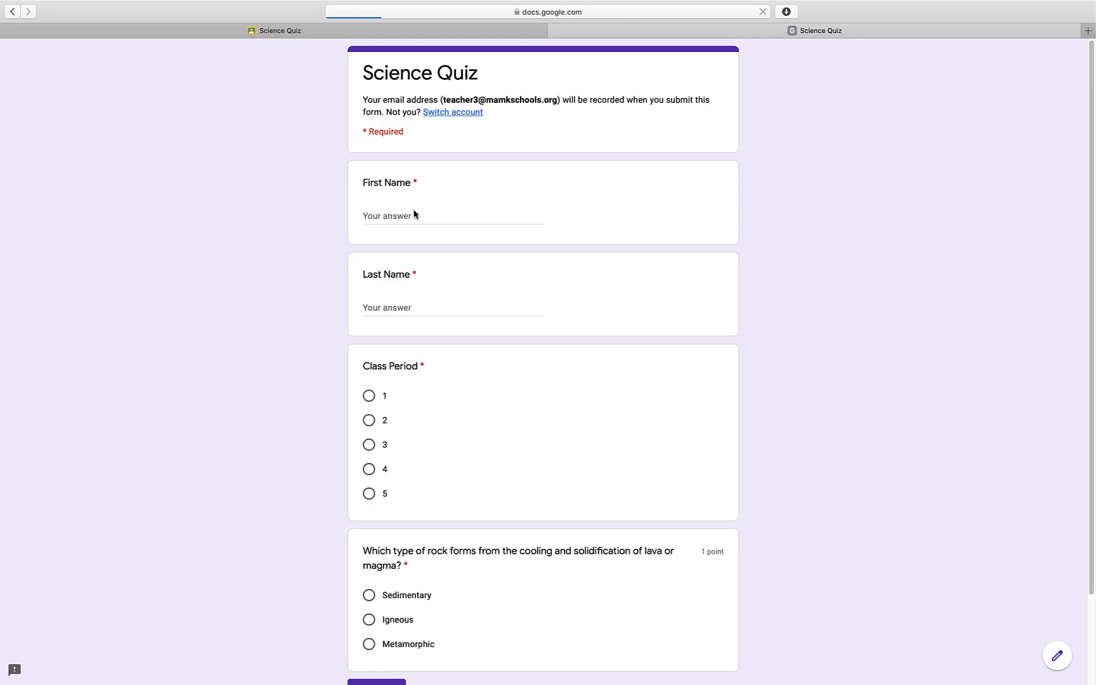
{"action": "mouse_move", "coordinate": [530, 295]}
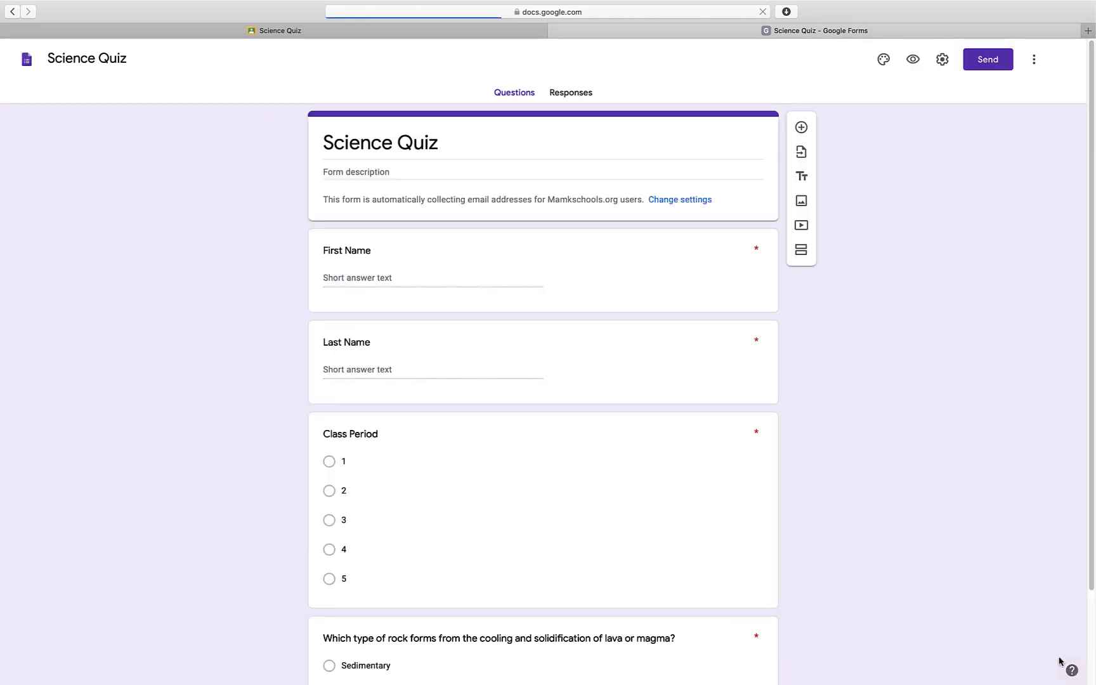
{"action": "left_click", "coordinate": [571, 93]}
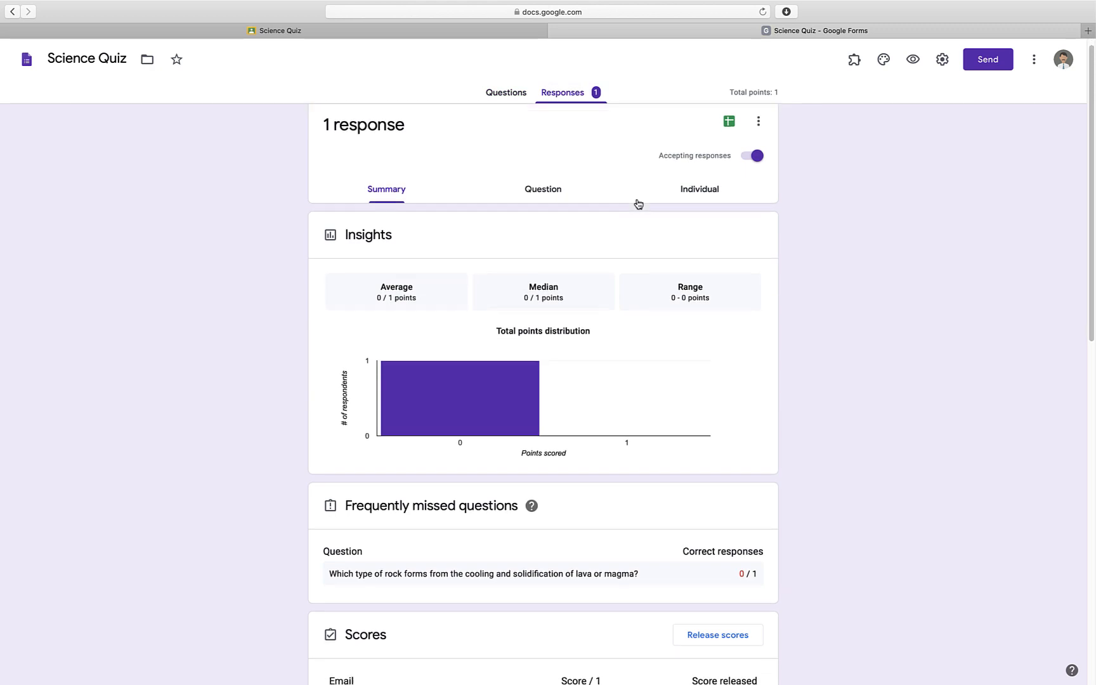
{"action": "scroll", "scroll_direction": "down", "scroll_amount": 3}
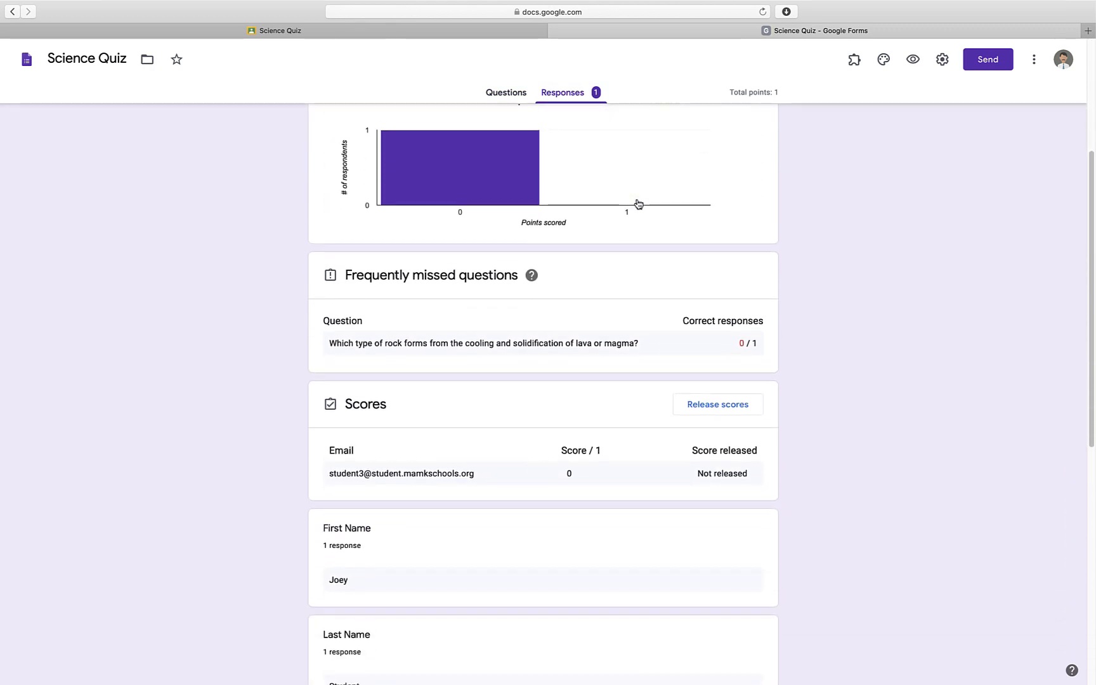
{"action": "scroll", "scroll_direction": "down", "scroll_amount": 3}
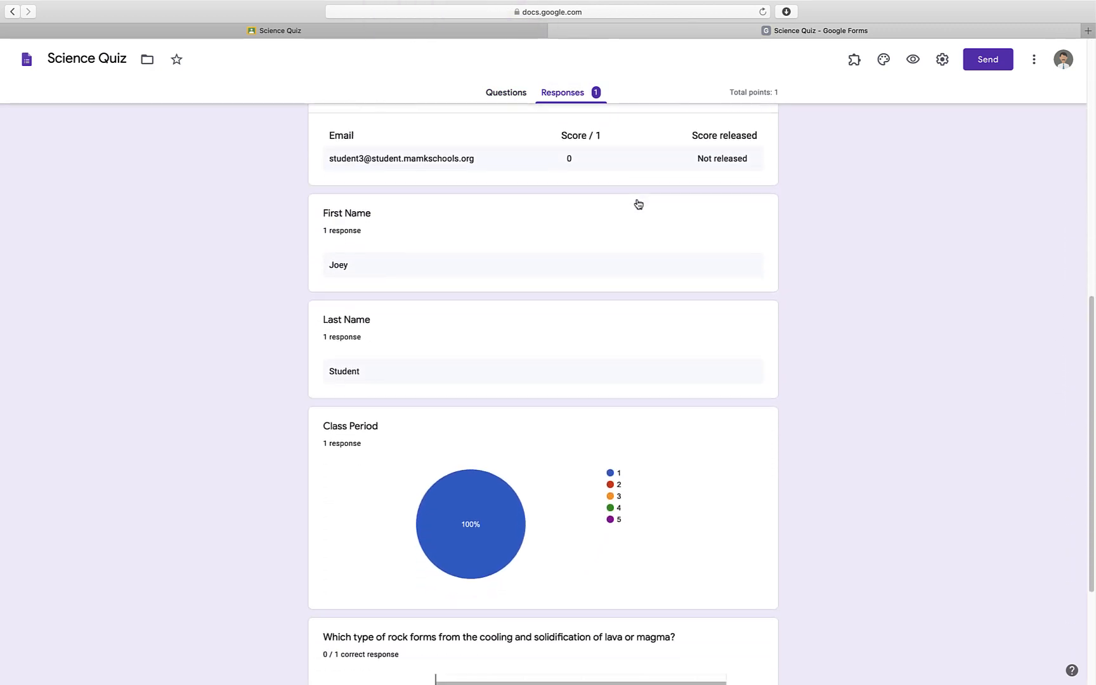
{"action": "scroll", "scroll_direction": "down", "scroll_amount": 3}
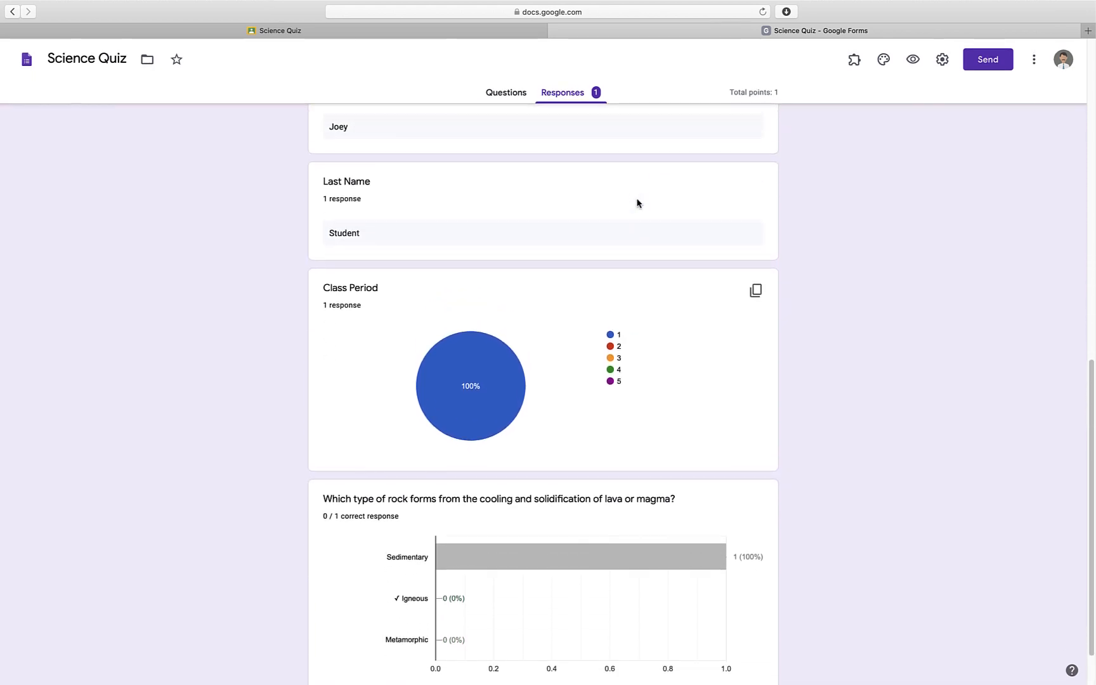
{"action": "scroll", "scroll_direction": "up", "scroll_amount": 3}
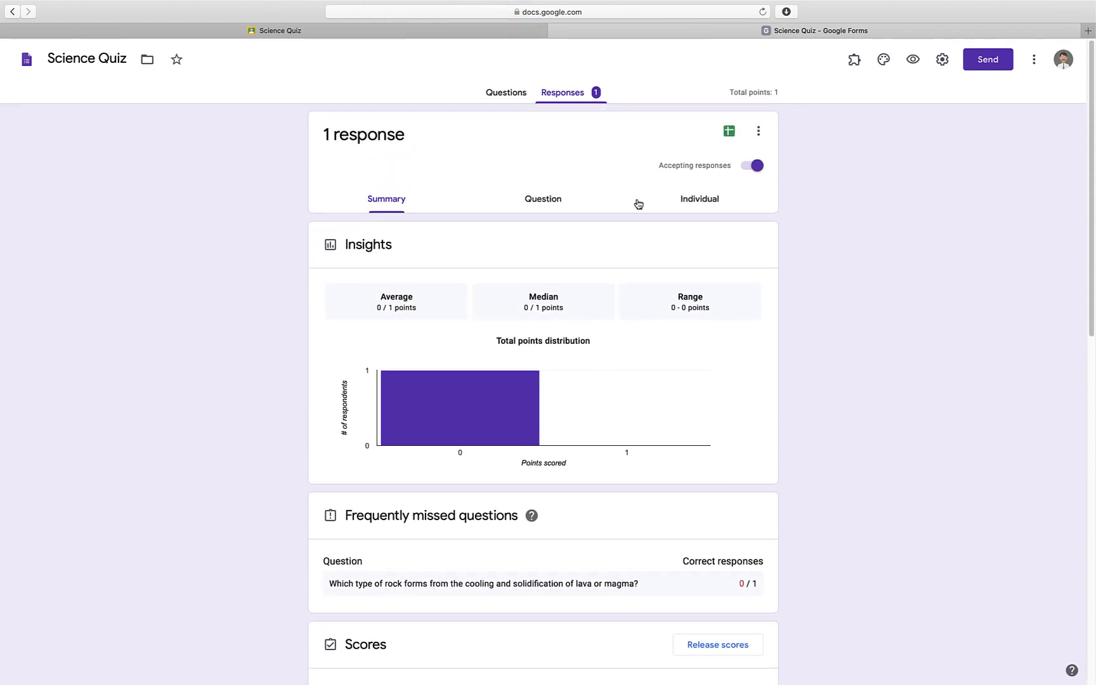
- Review the response question by question through question 4, then one respondent at a time
{"action": "left_click", "coordinate": [543, 198]}
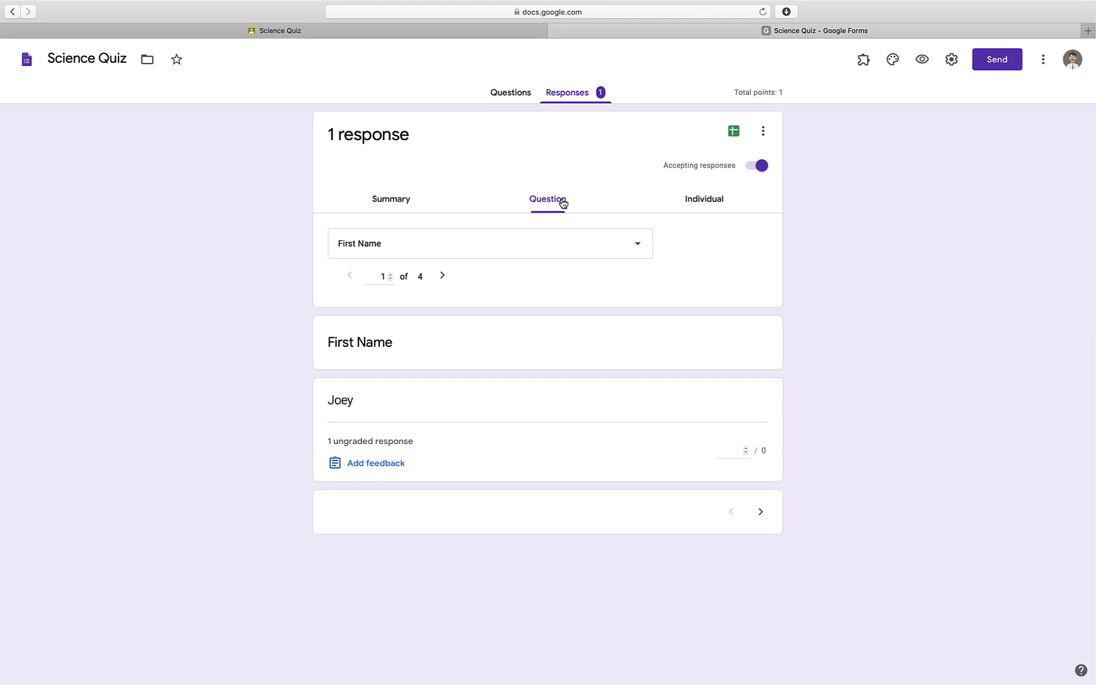
{"action": "mouse_move", "coordinate": [662, 357]}
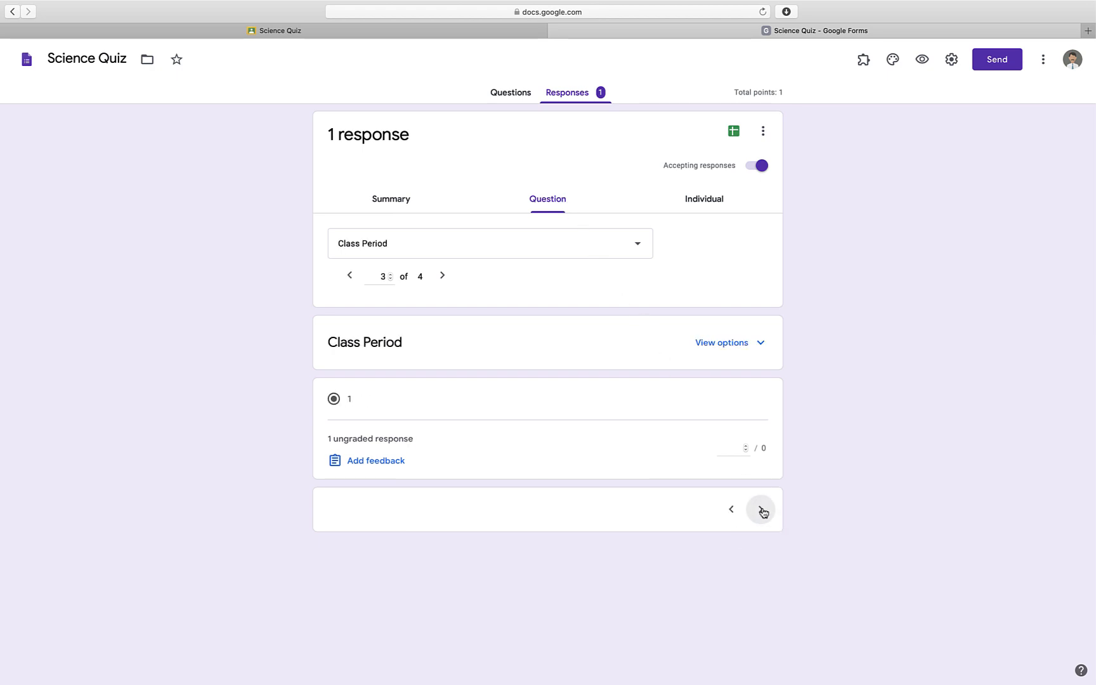
{"action": "left_click", "coordinate": [762, 509]}
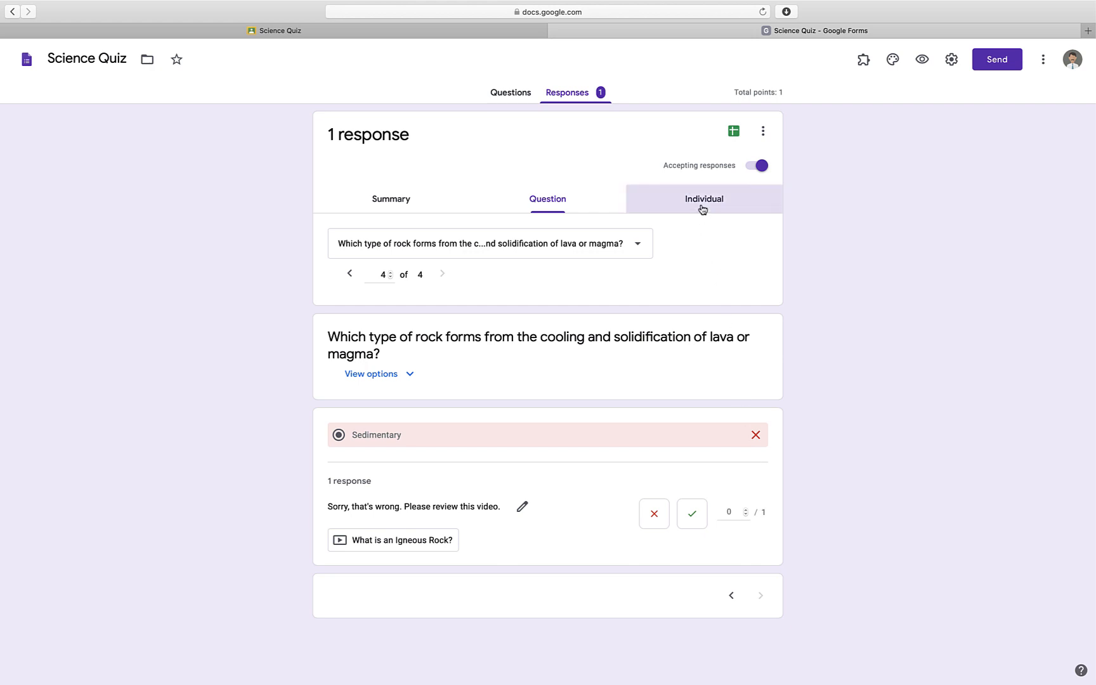
{"action": "left_click", "coordinate": [703, 198]}
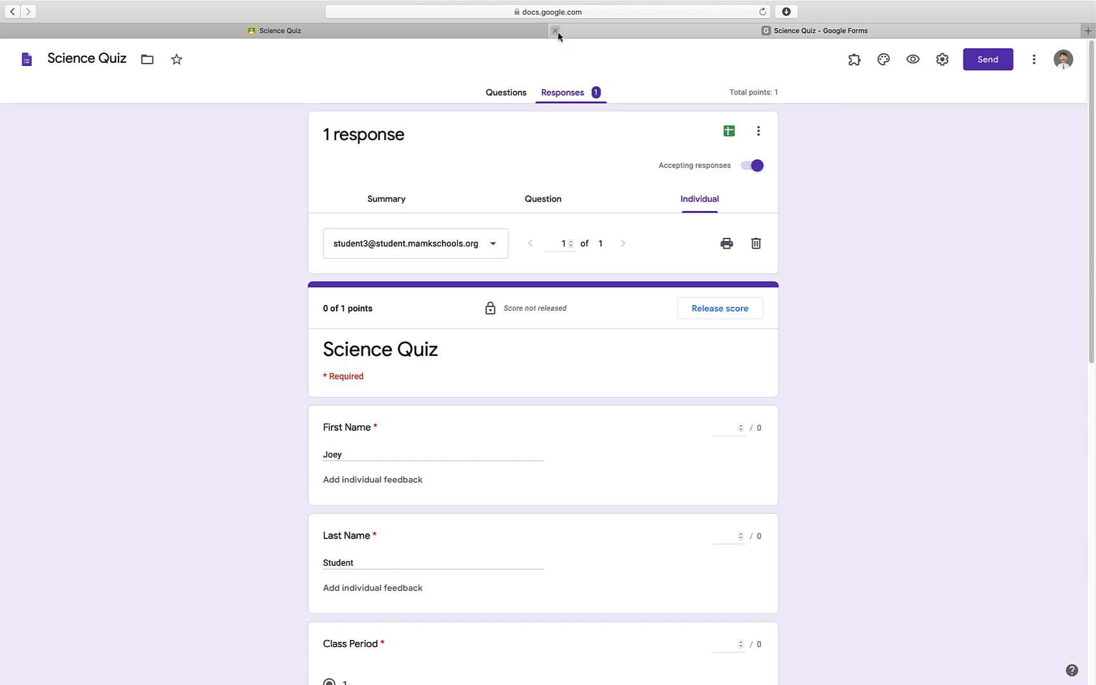
- Import the quiz grades (0 of 1) from the form into the Classroom assignment
{"action": "left_click", "coordinate": [556, 30]}
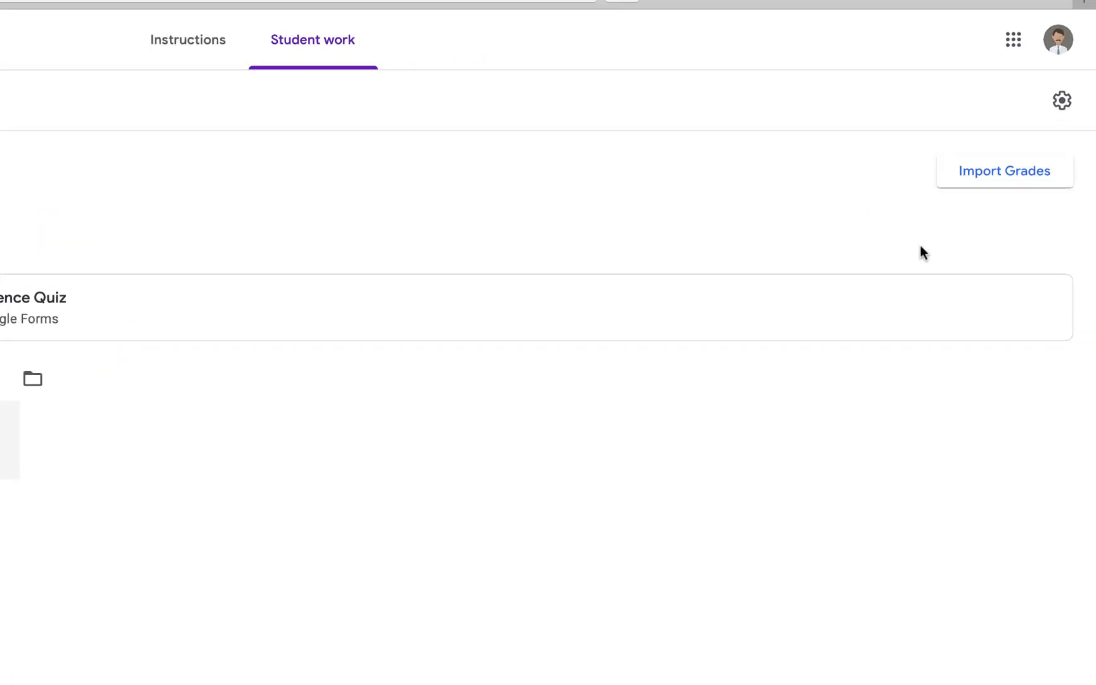
{"action": "left_click", "coordinate": [1004, 170]}
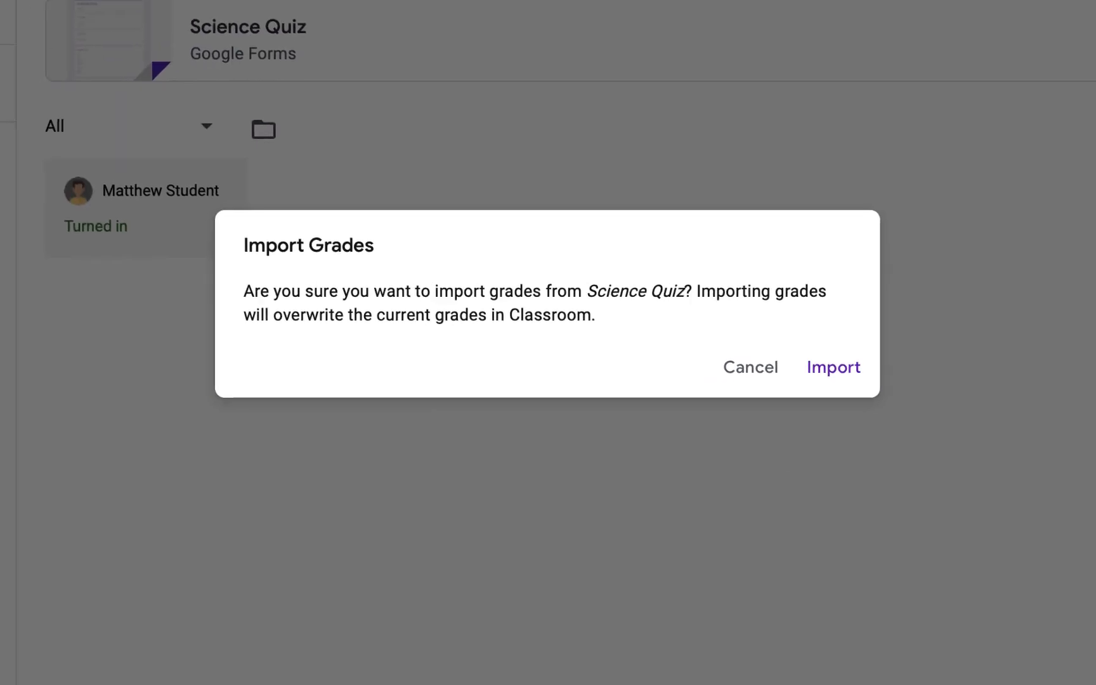
{"action": "left_click", "coordinate": [834, 367]}
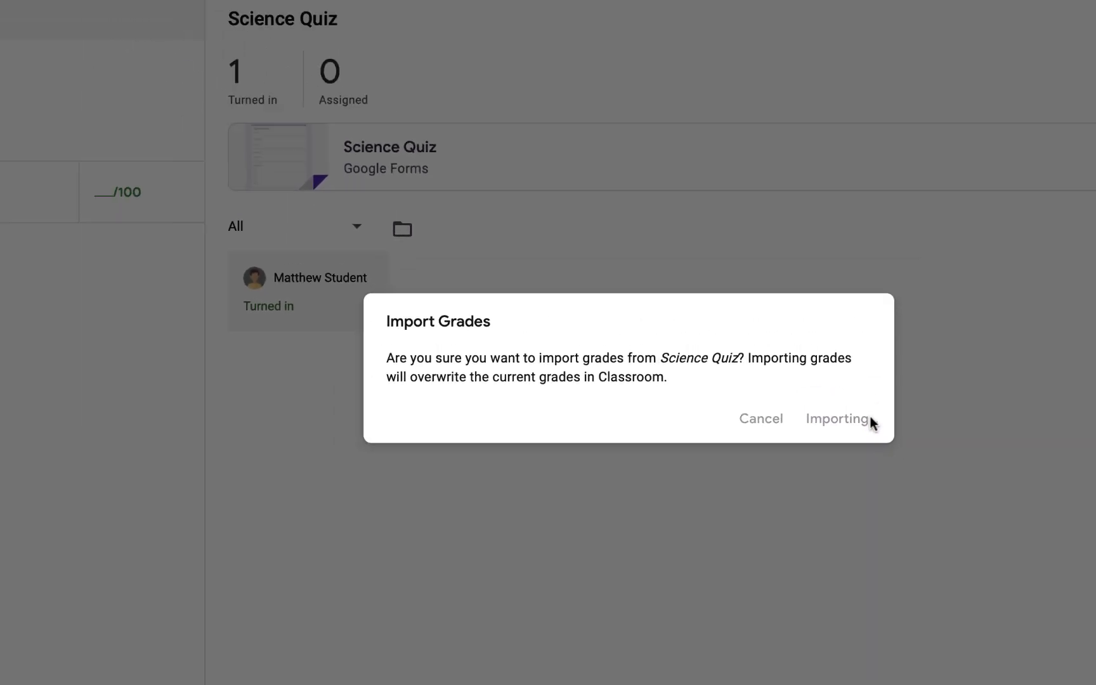
{"action": "left_click", "coordinate": [836, 418]}
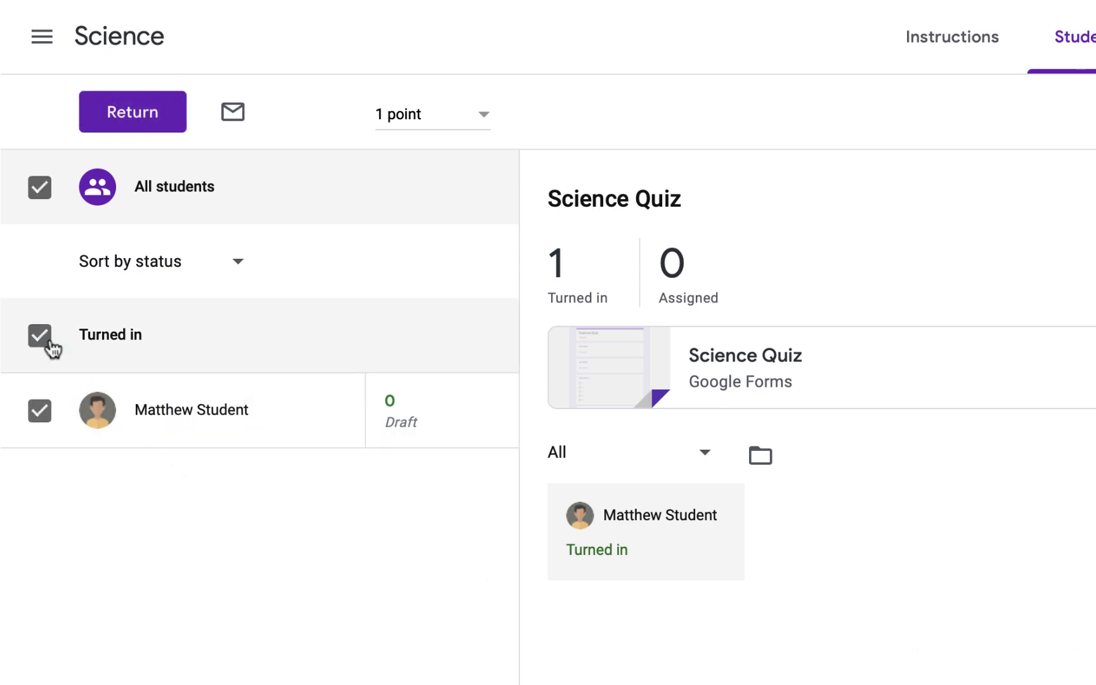
{"action": "mouse_move", "coordinate": [132, 112]}
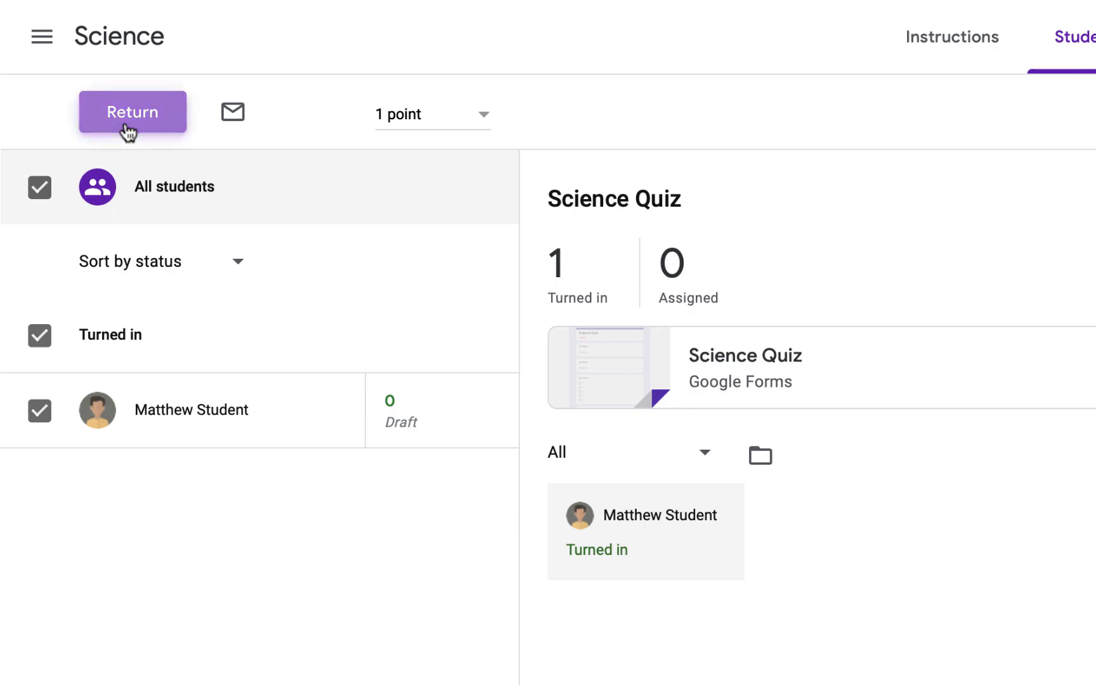
- Return the graded work to the turned-in student, releasing the score
{"action": "left_click", "coordinate": [132, 112]}
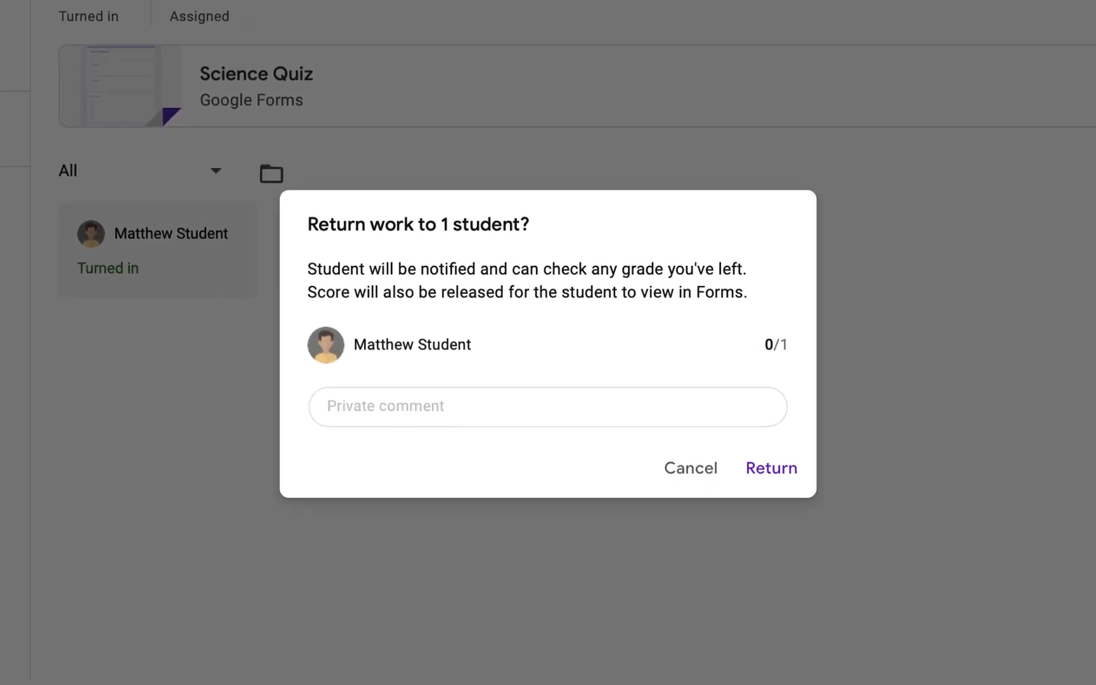
{"action": "left_click", "coordinate": [770, 468]}
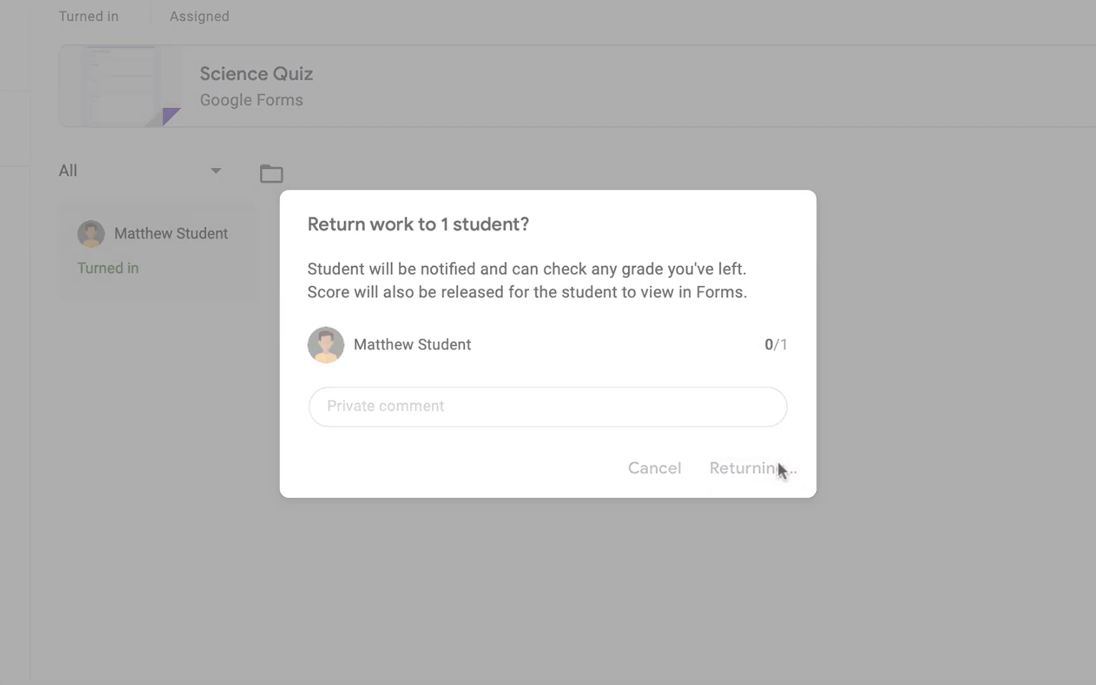
{"action": "left_click", "coordinate": [749, 468]}
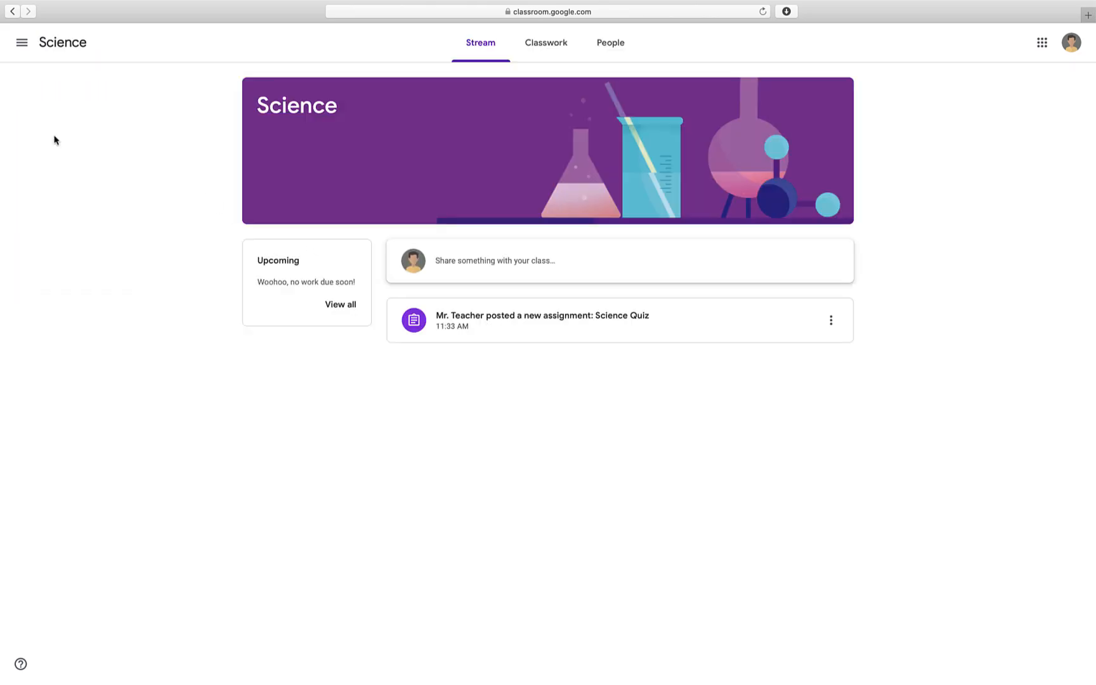
{"action": "mouse_move", "coordinate": [151, 122]}
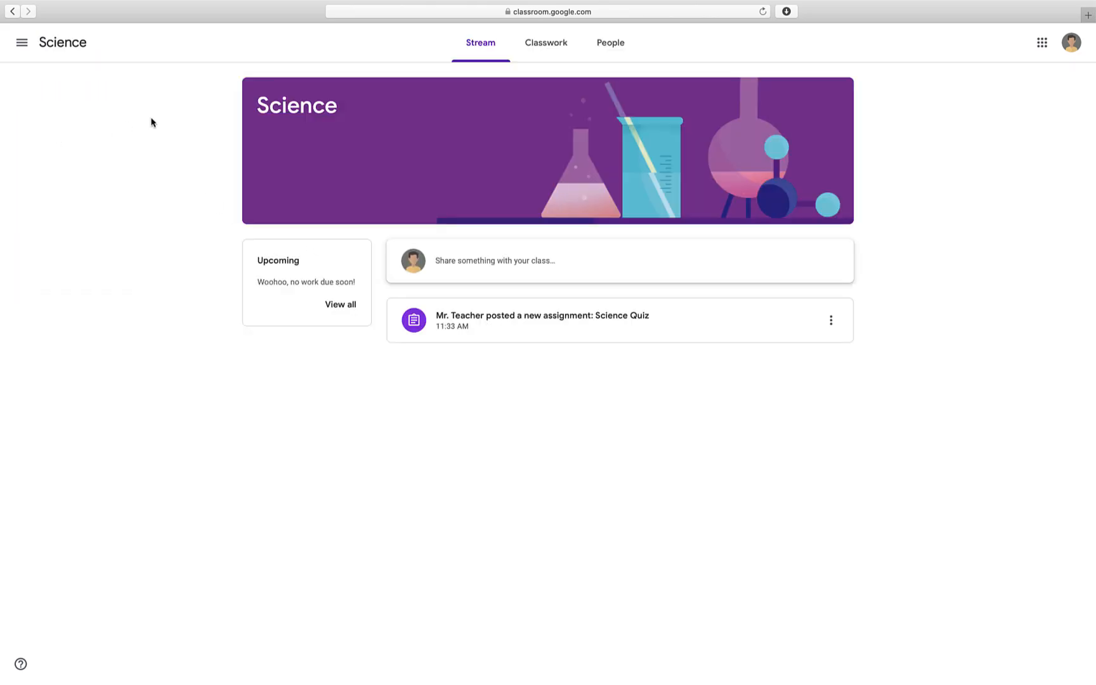
- As the student, view the Science Quiz assignment showing Graded at 0/1
{"action": "left_click", "coordinate": [546, 41]}
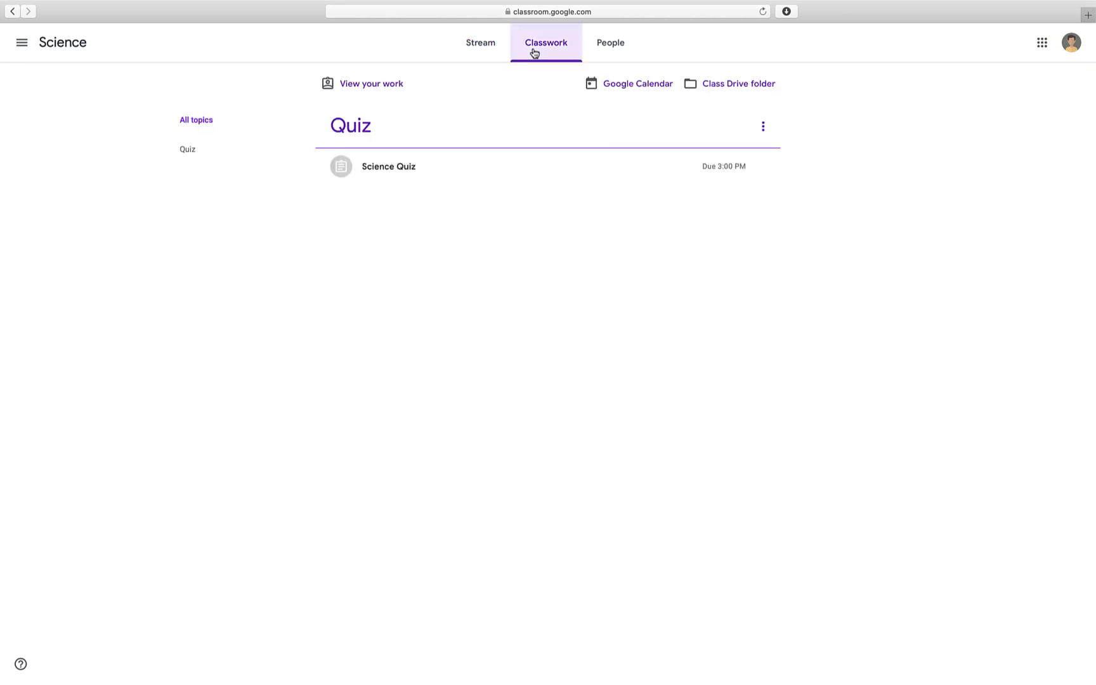
{"action": "left_click", "coordinate": [388, 166]}
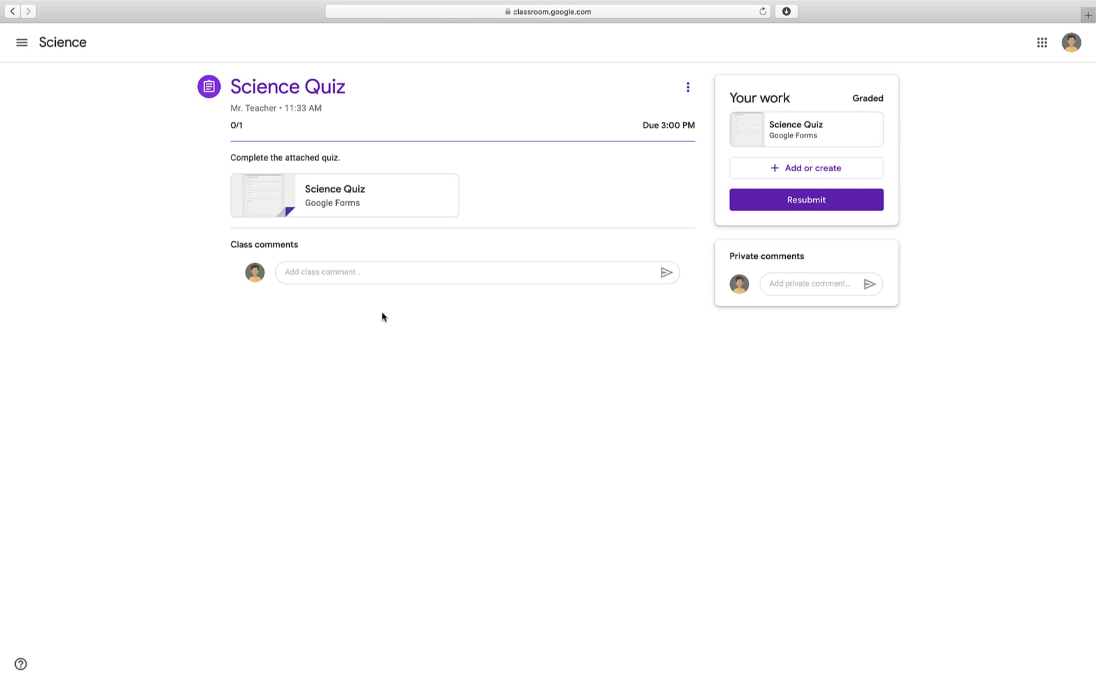
- View the scored quiz: Sedimentary marked wrong, Igneous correct, with feedback and review video
{"action": "left_click", "coordinate": [344, 194]}
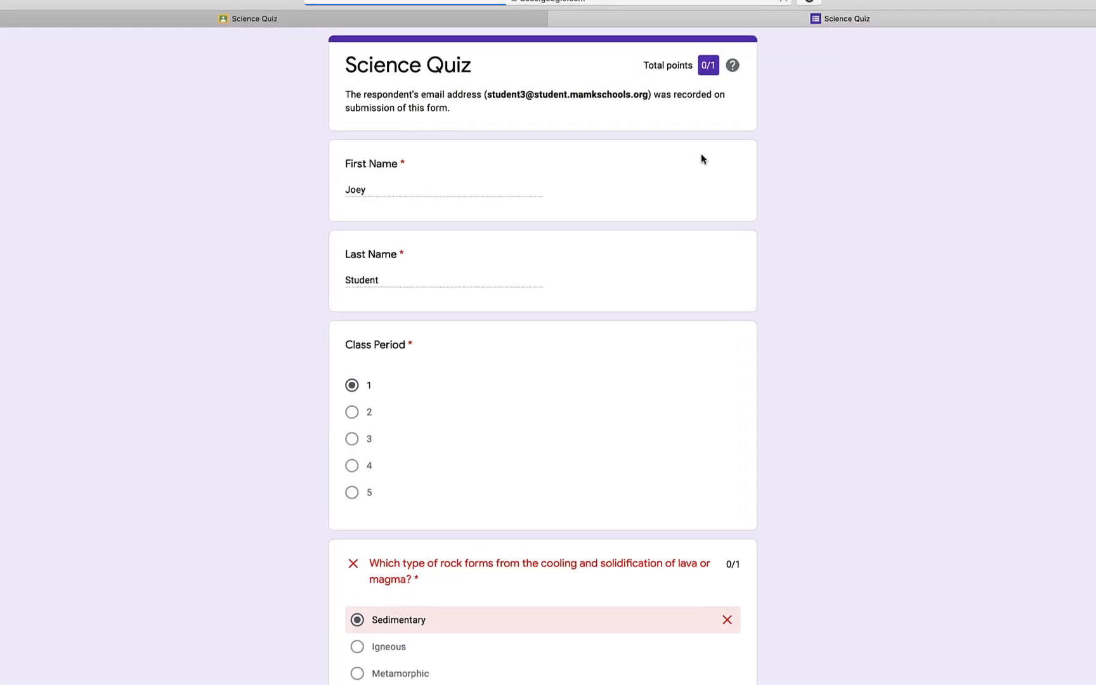
{"action": "scroll", "scroll_direction": "down", "scroll_amount": 3}
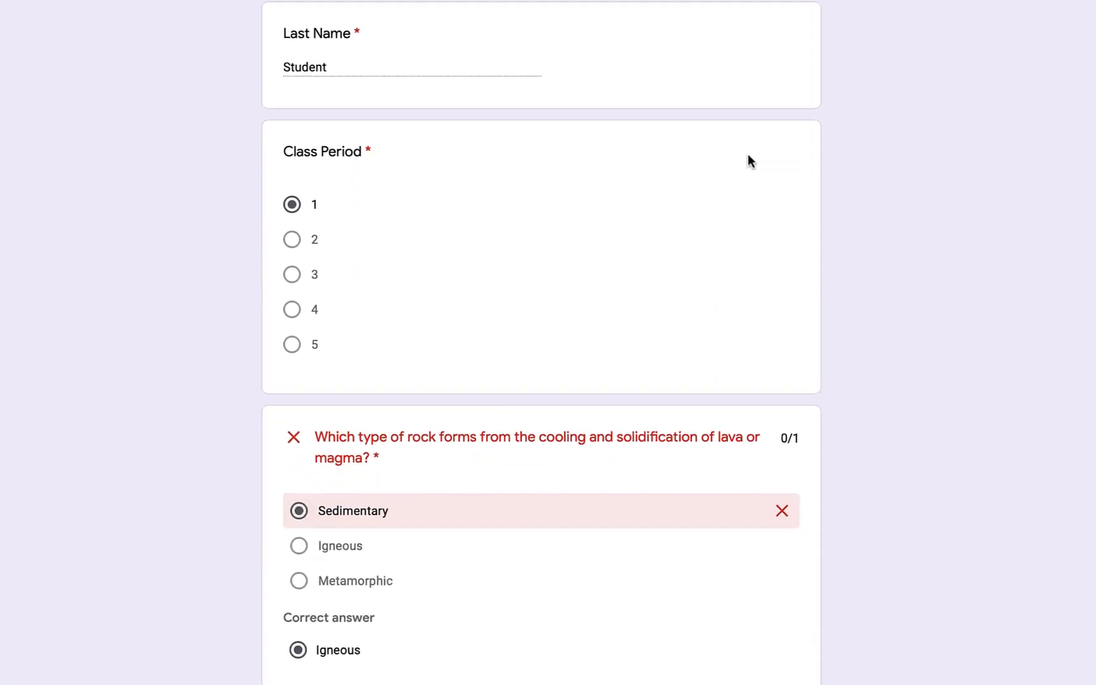
{"action": "scroll", "scroll_direction": "down", "scroll_amount": 3}
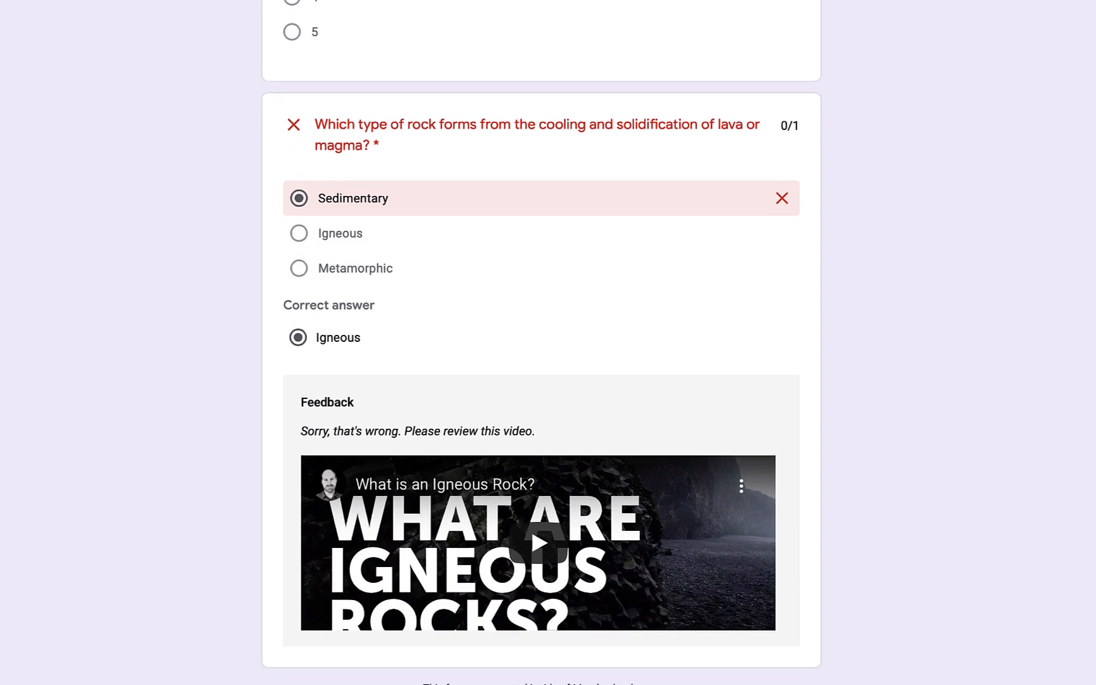
{"action": "scroll", "scroll_direction": "down", "scroll_amount": 3}
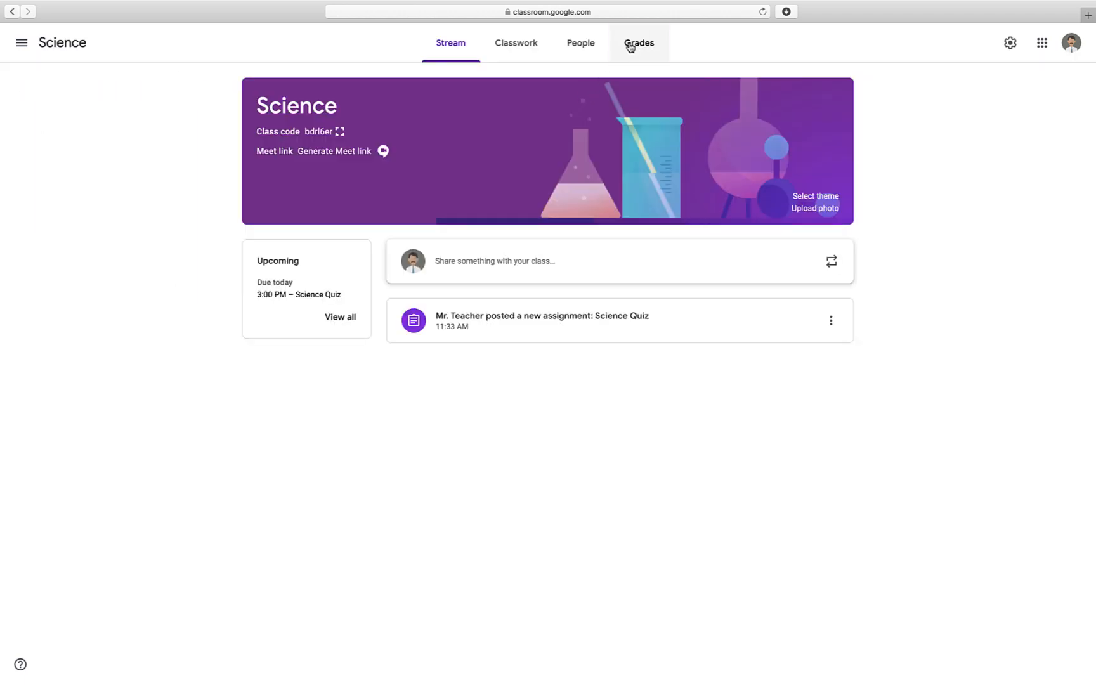
- View the class gradebook showing the Science Quiz score of 0 out of 1
{"action": "left_click", "coordinate": [638, 43]}
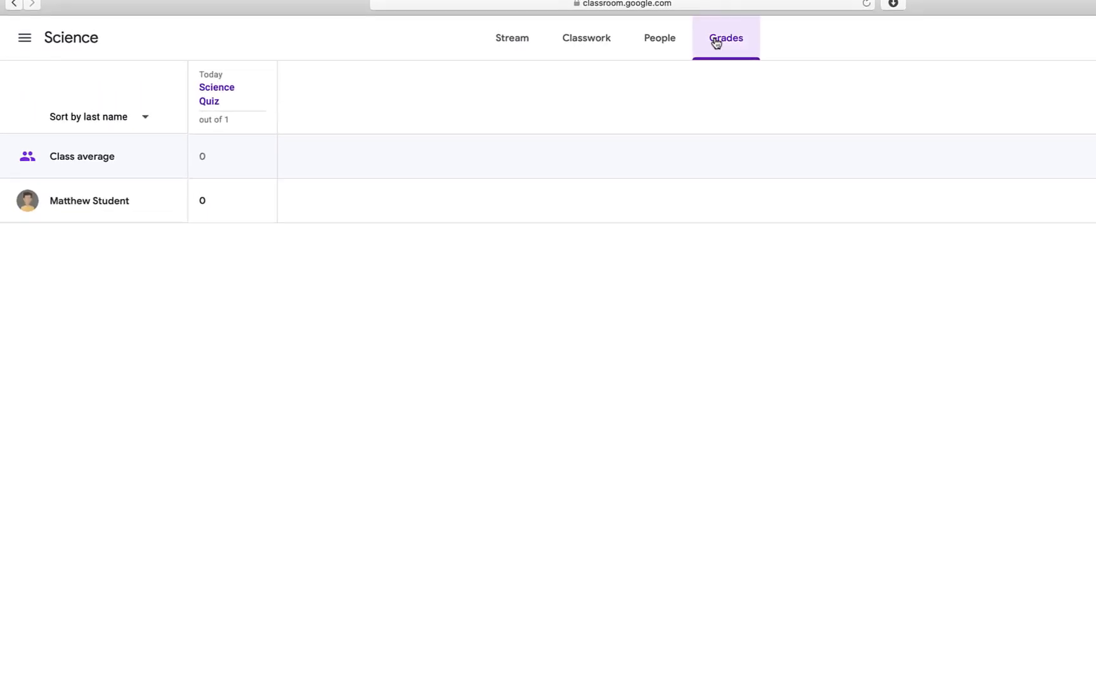